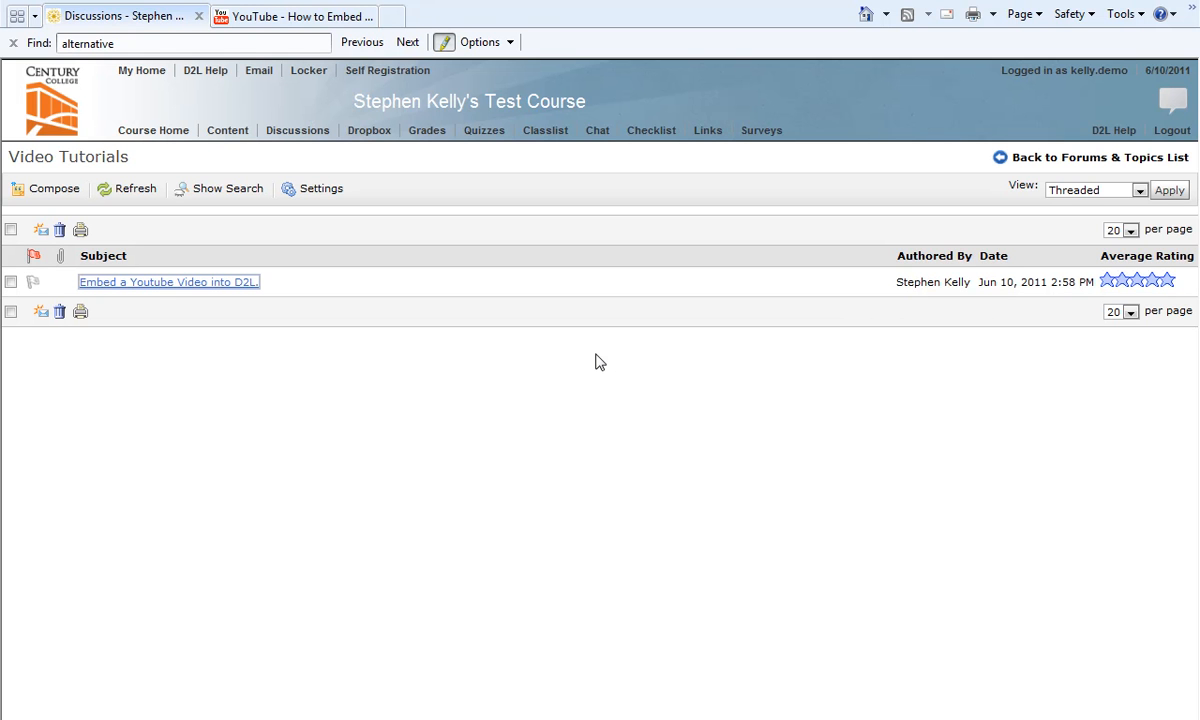
pyautogui.moveTo(226, 338)
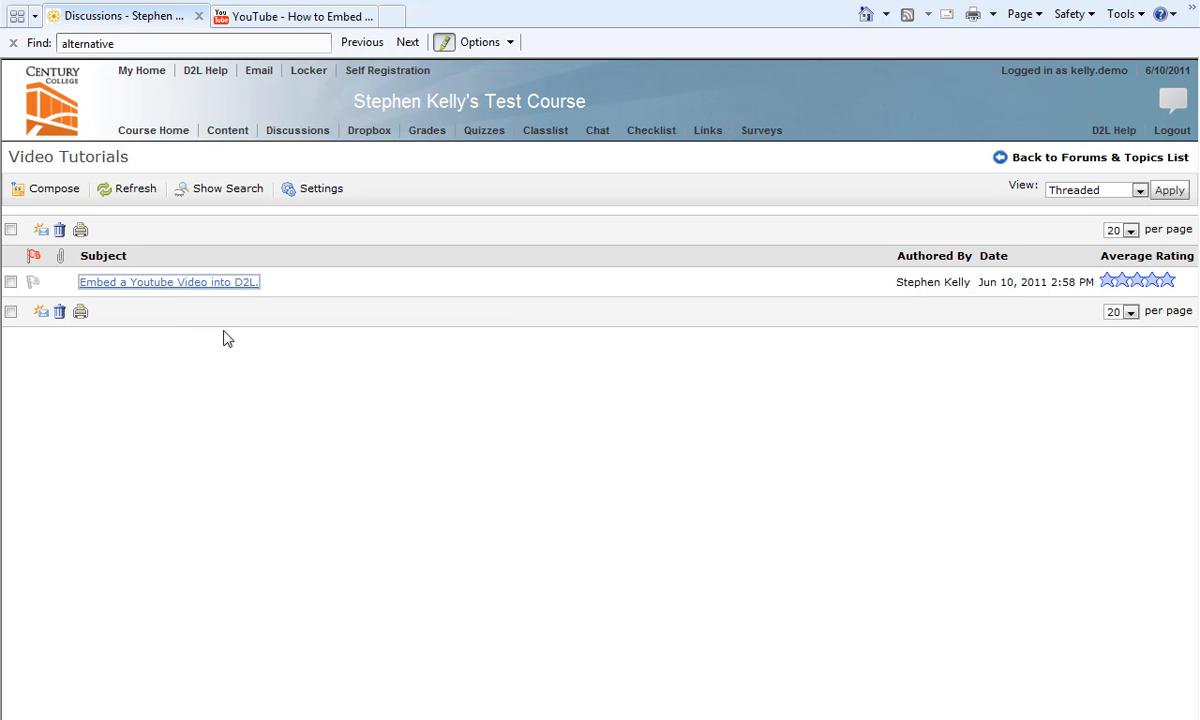
pyautogui.moveTo(170, 312)
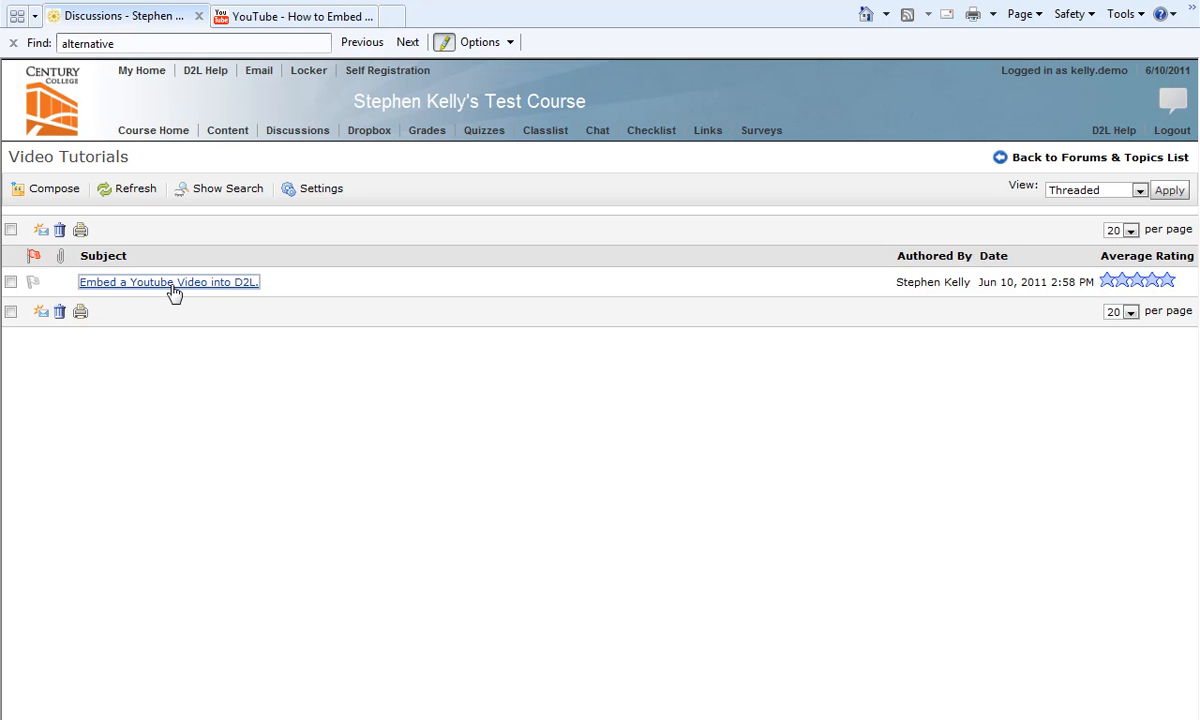
# Step: Begin a reply to 'Embed a Youtube Video into D2L' with the cursor above the quoted message, then go back to the topic list
pyautogui.click(168, 280)
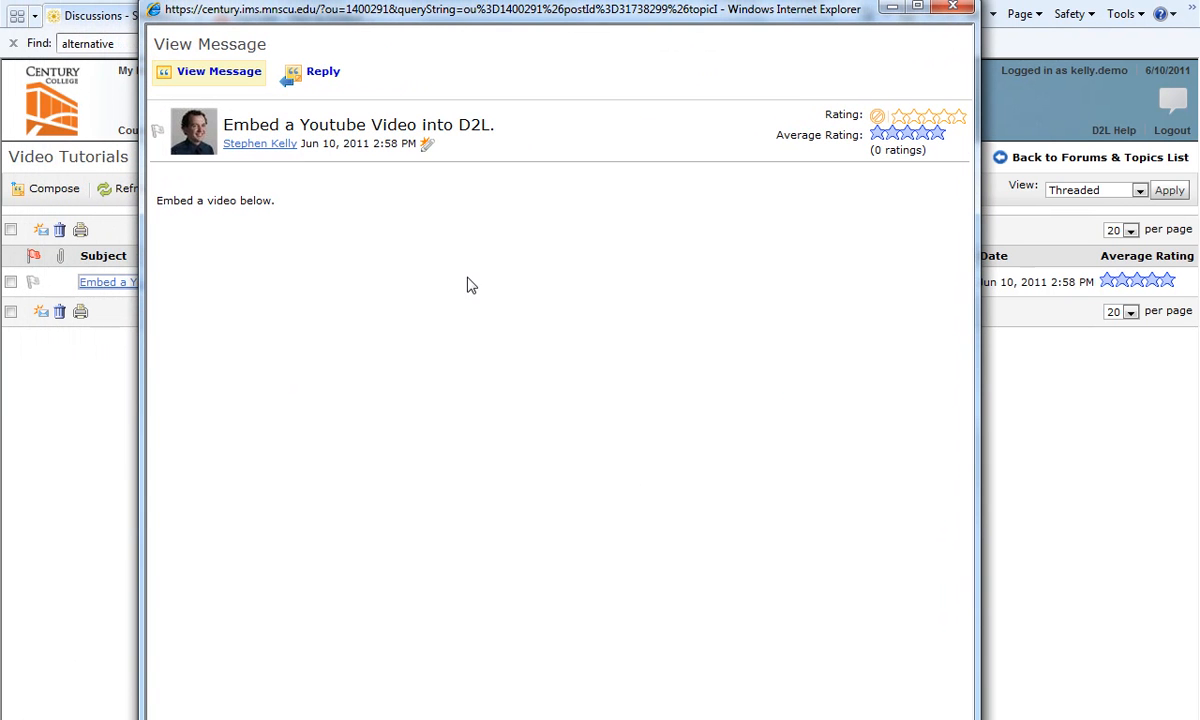
pyautogui.moveTo(460, 284)
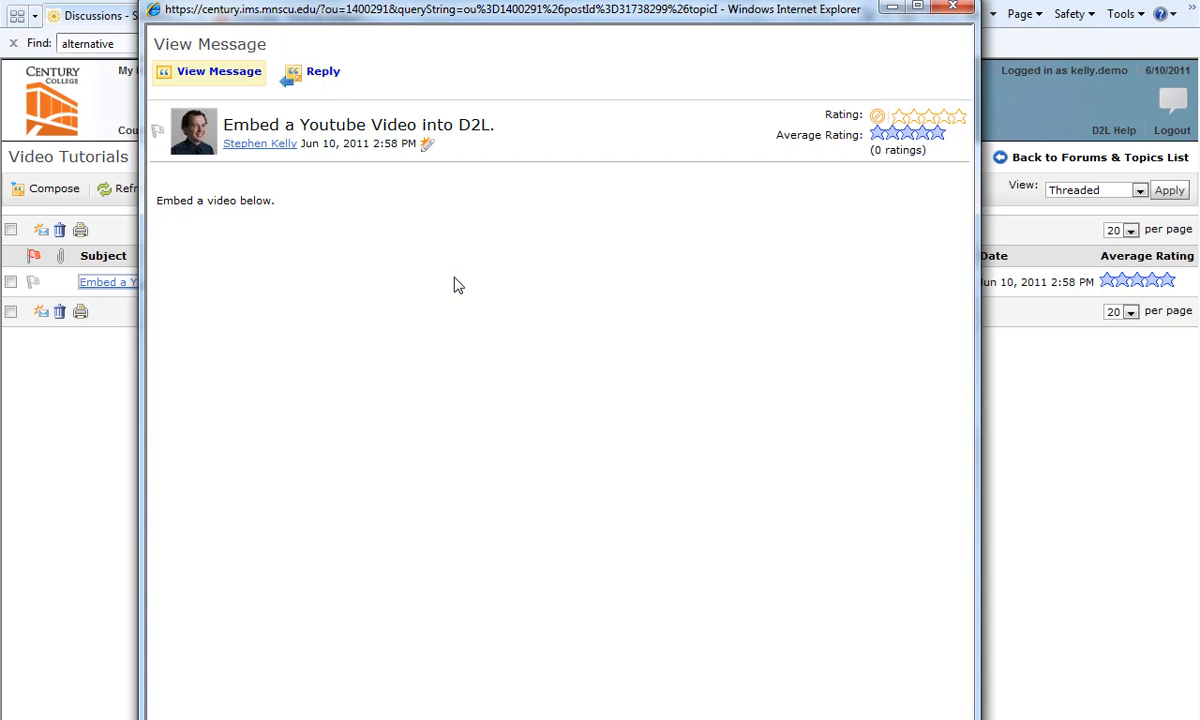
pyautogui.moveTo(324, 72)
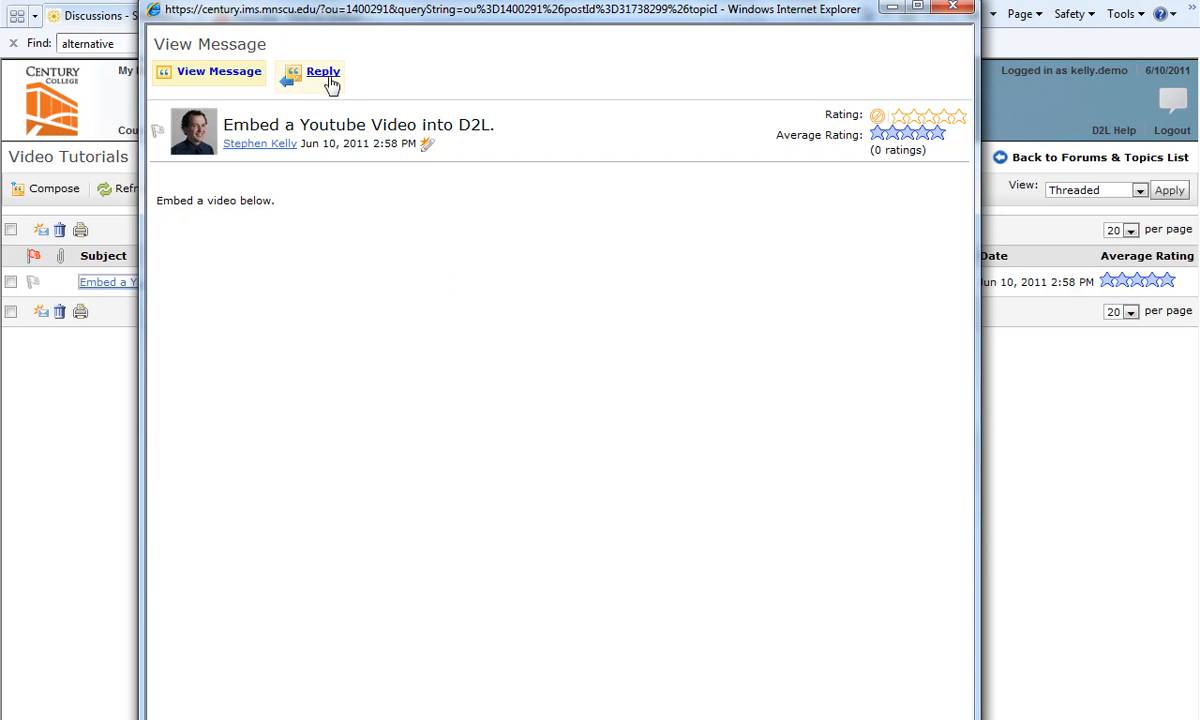
pyautogui.click(324, 72)
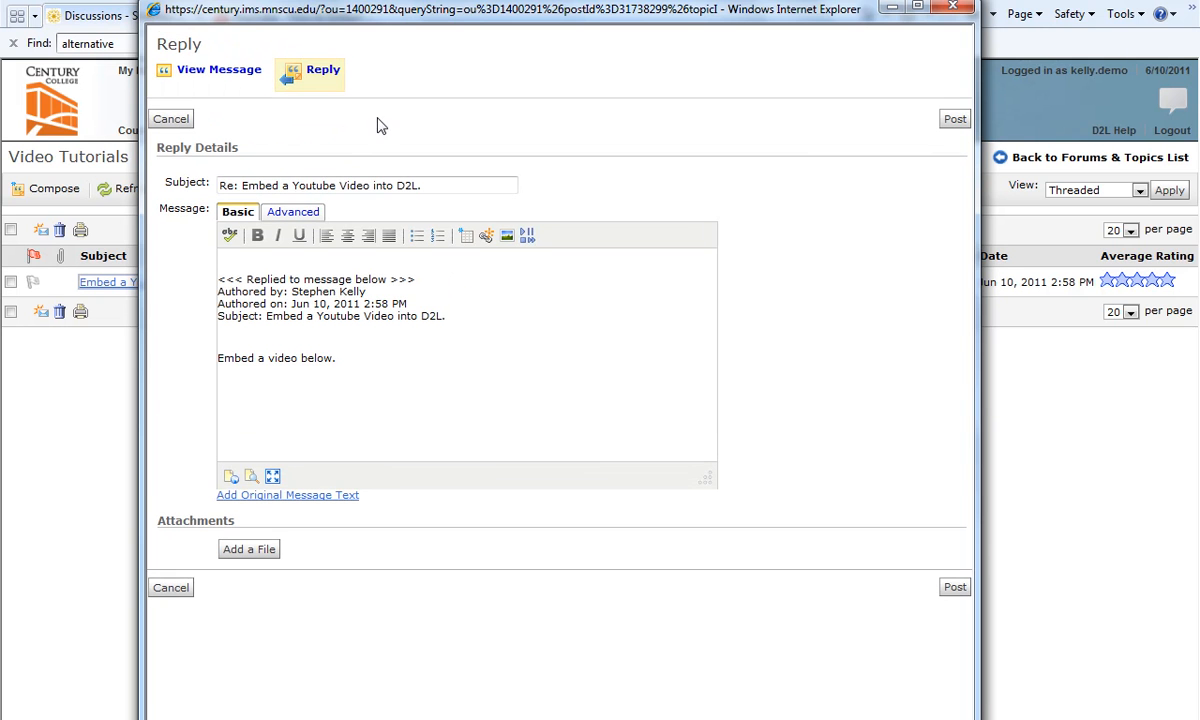
pyautogui.moveTo(176, 308)
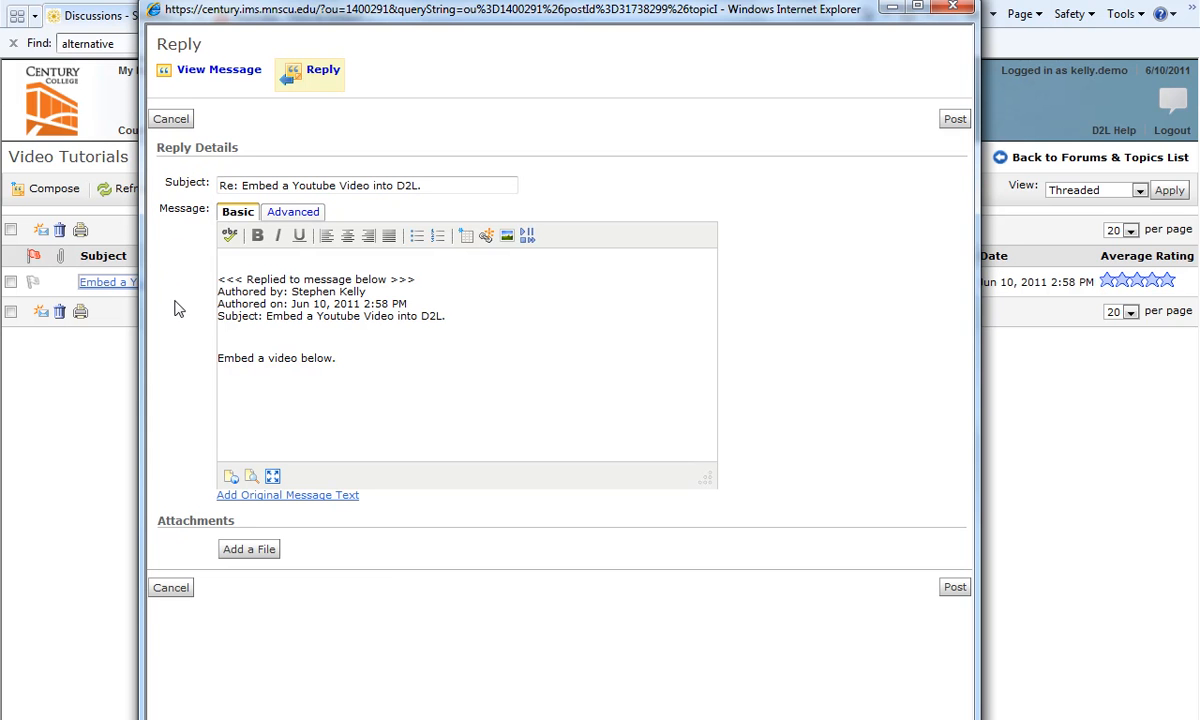
pyautogui.moveTo(178, 292)
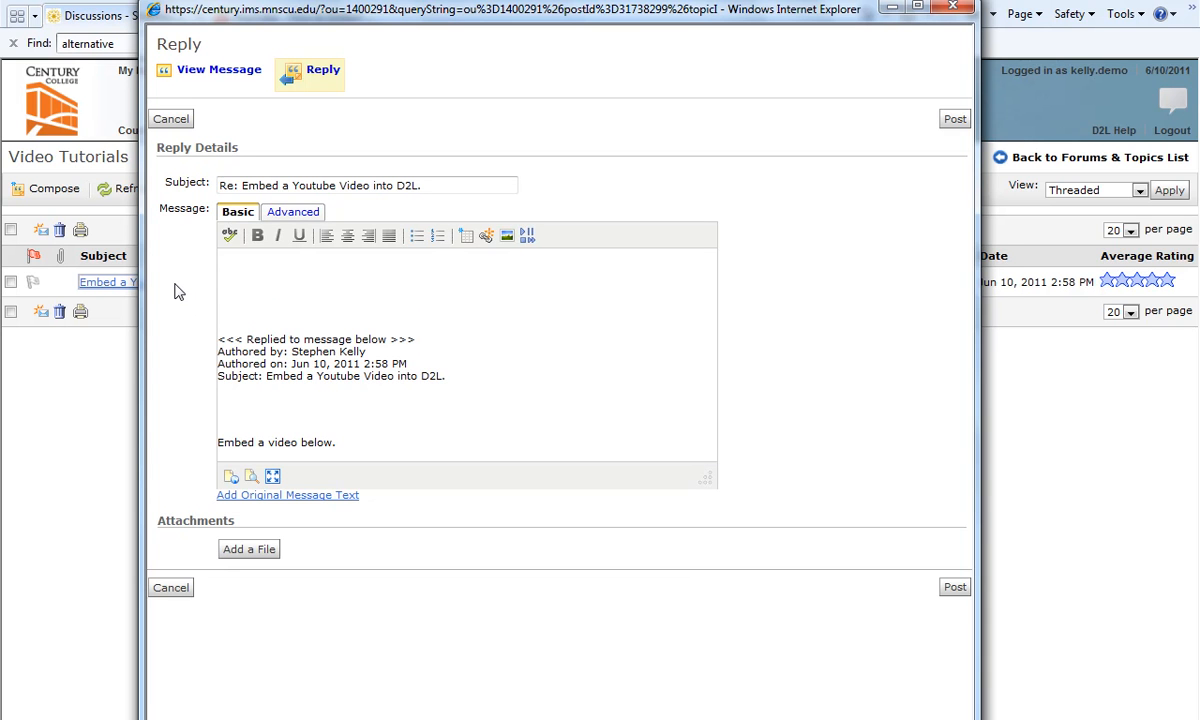
pyautogui.click(218, 284)
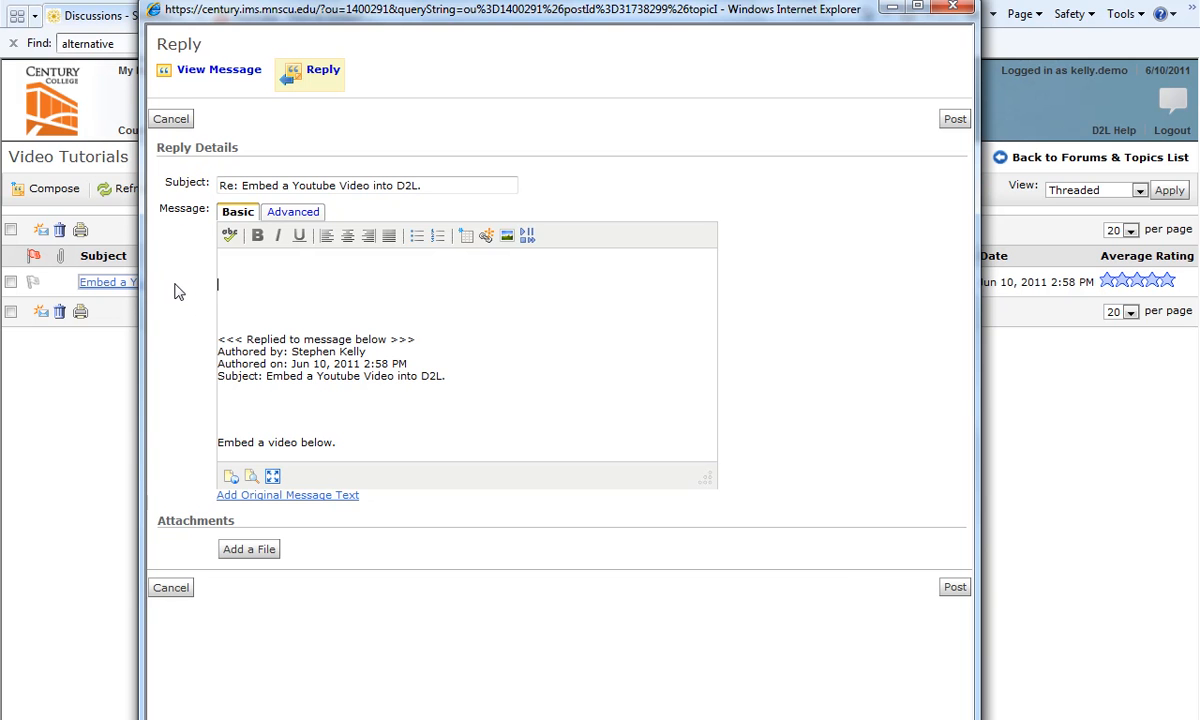
pyautogui.click(170, 118)
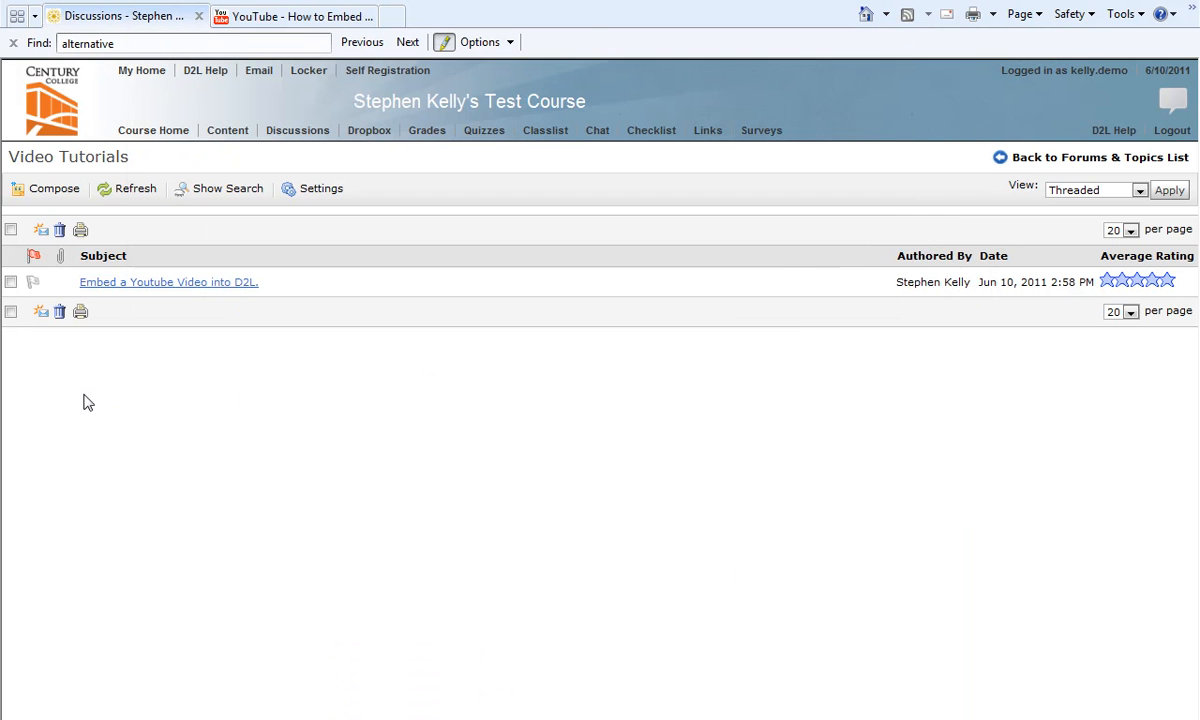
# Step: Show YouTube's Share panel with the short link for the 'How to Embed' video
pyautogui.click(290, 16)
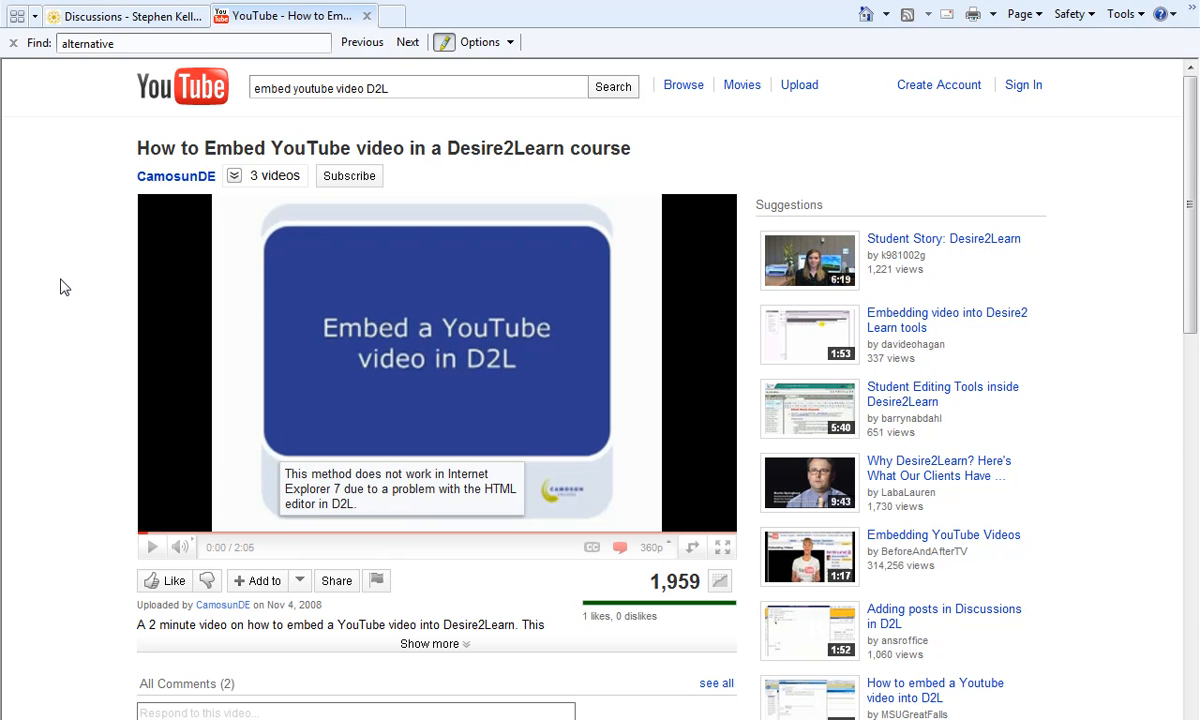
pyautogui.moveTo(144, 210)
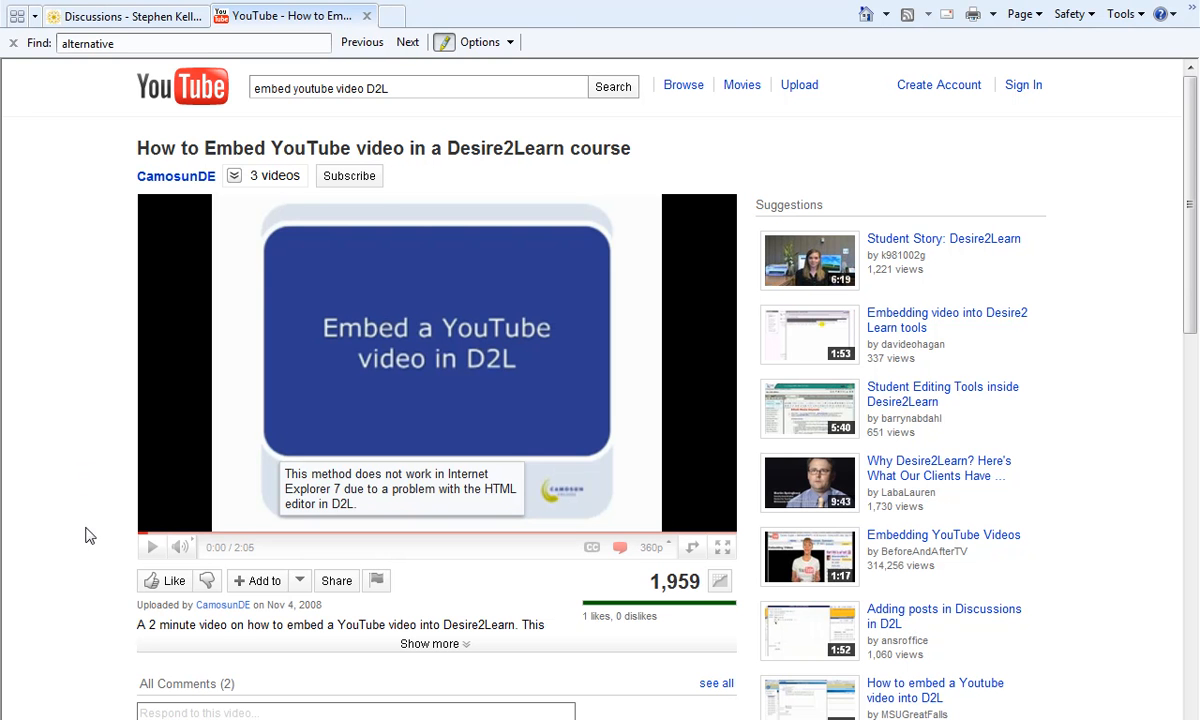
pyautogui.moveTo(336, 580)
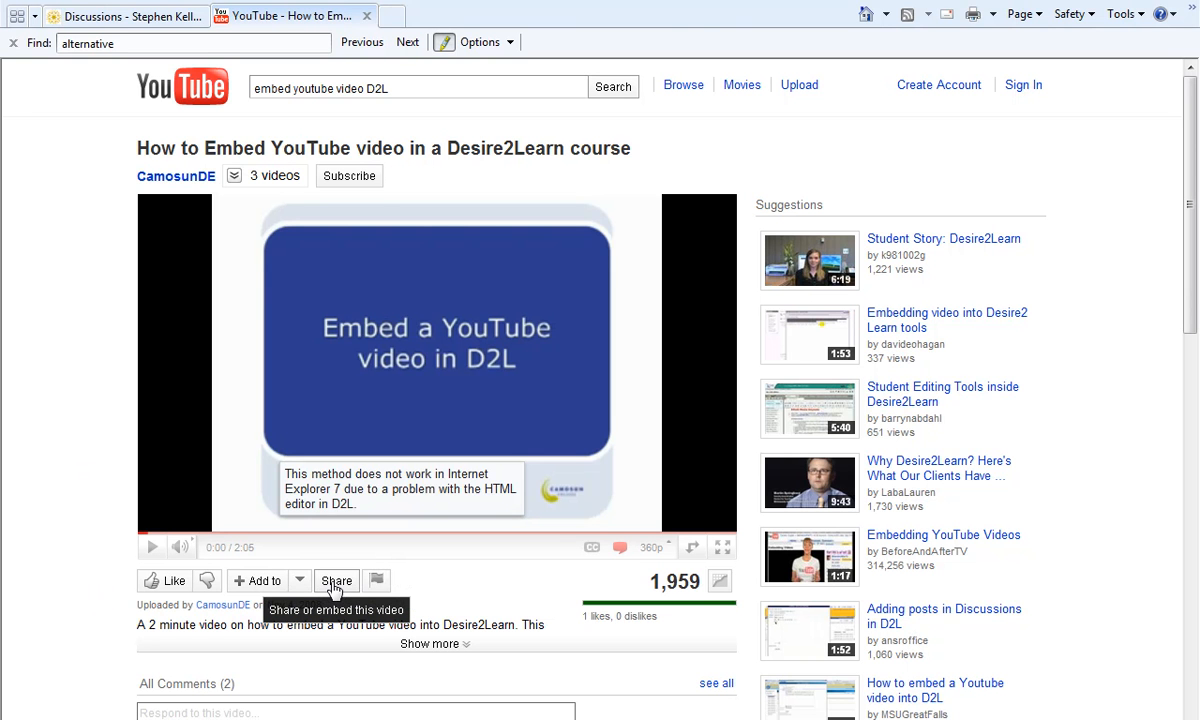
pyautogui.click(336, 580)
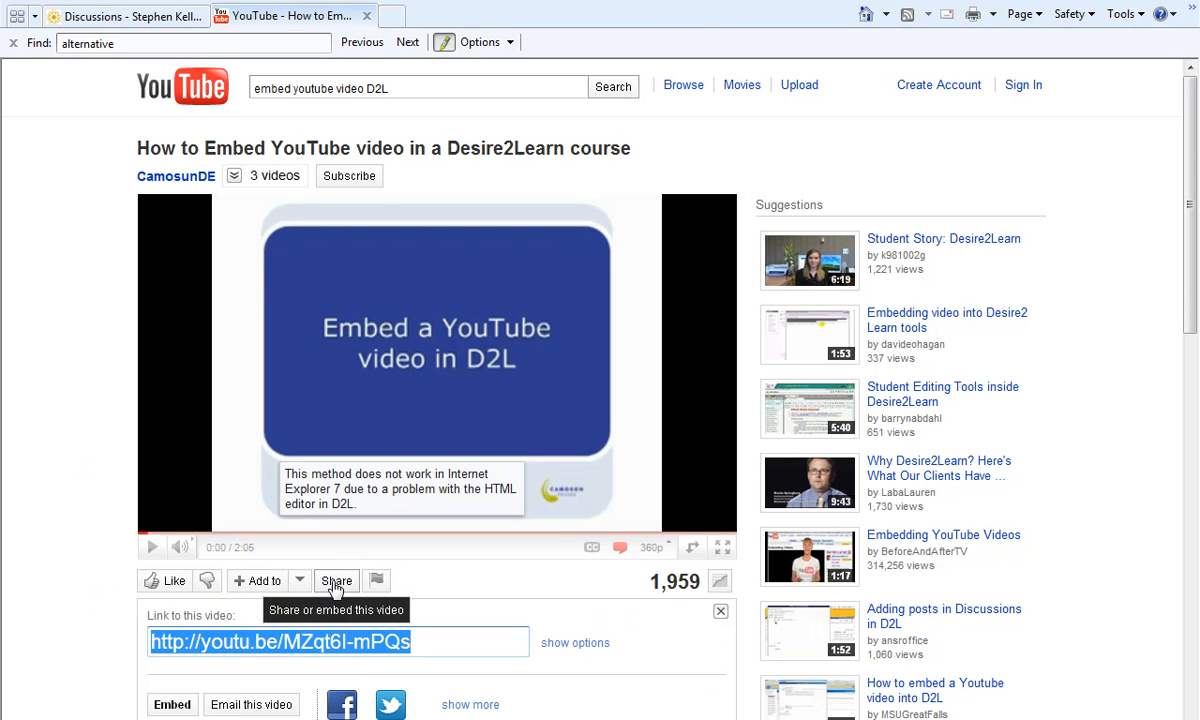
pyautogui.scroll(-3)
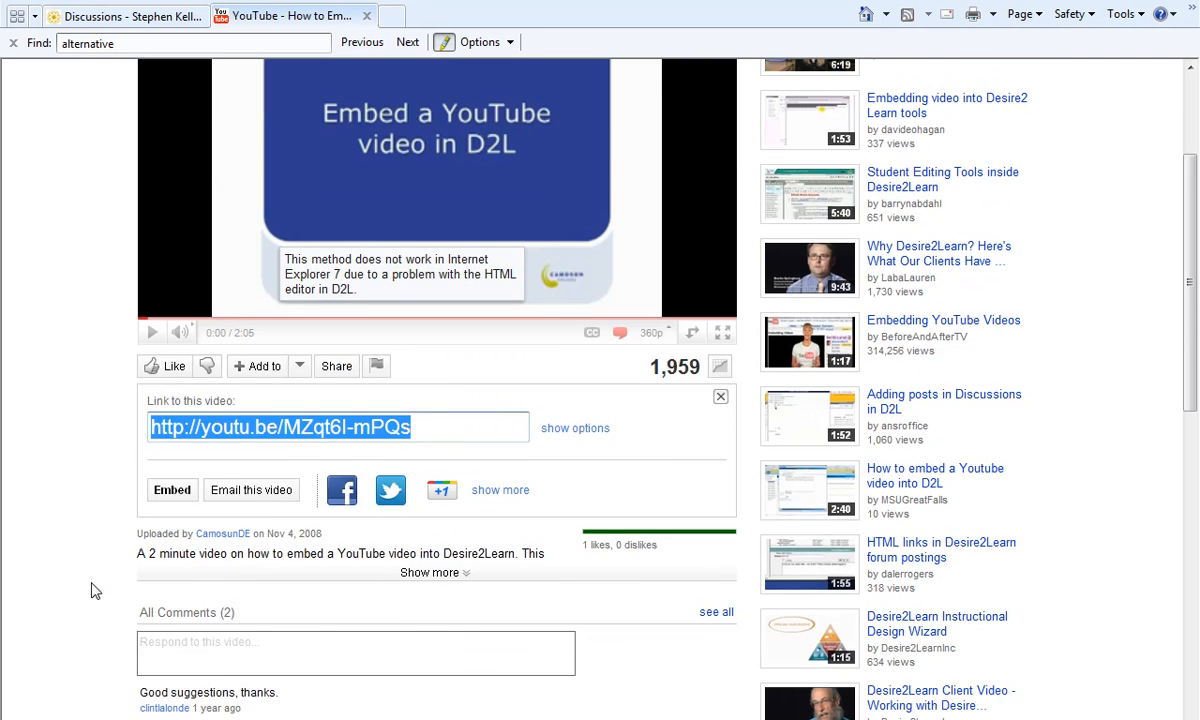
pyautogui.scroll(-3)
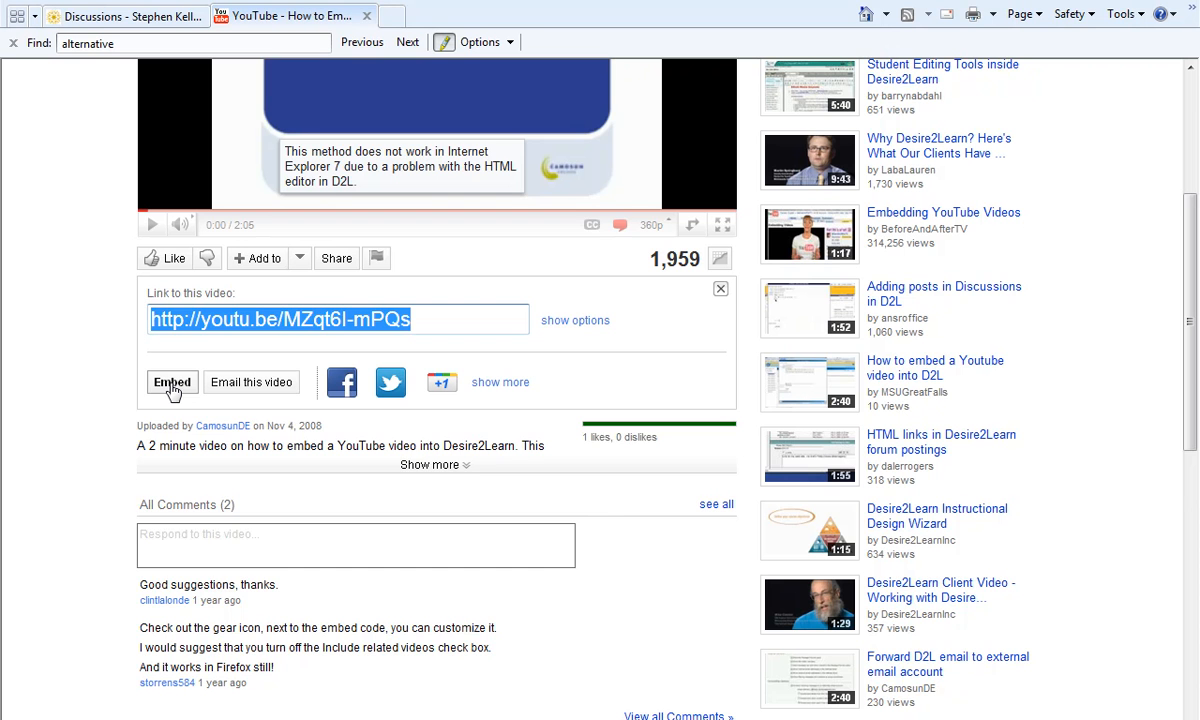
# Step: Copy the 425×349 iframe embed code from the Share > Embed box
pyautogui.click(170, 382)
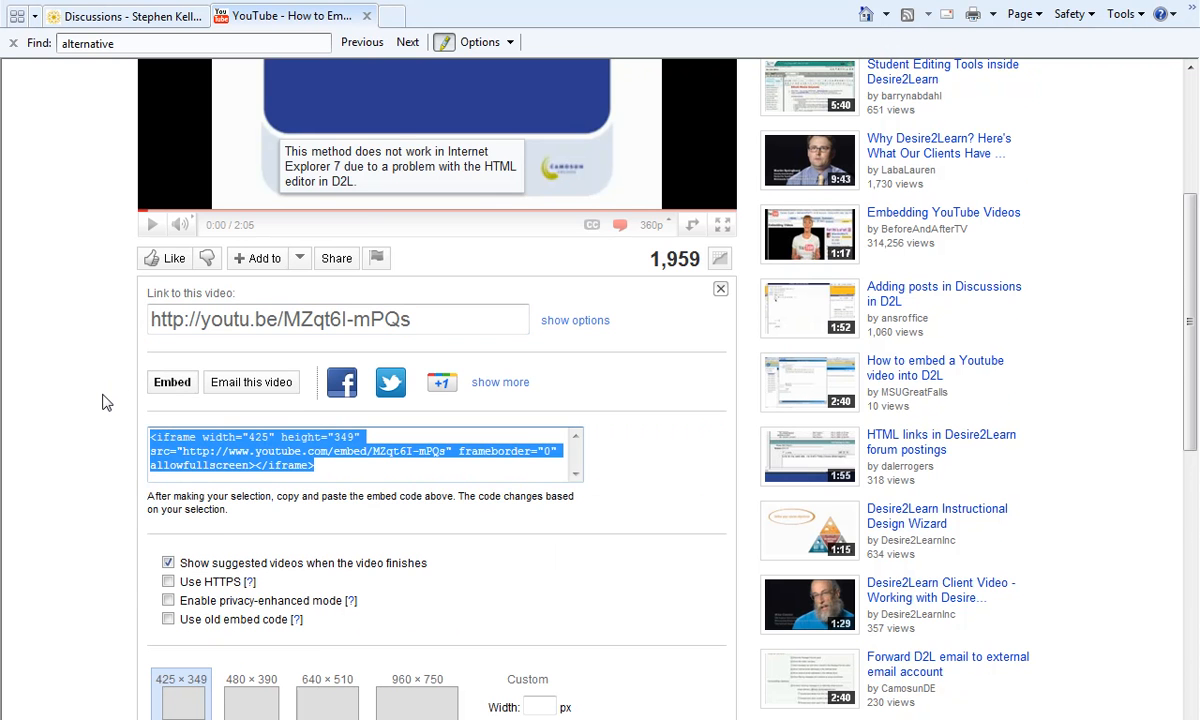
pyautogui.scroll(-3)
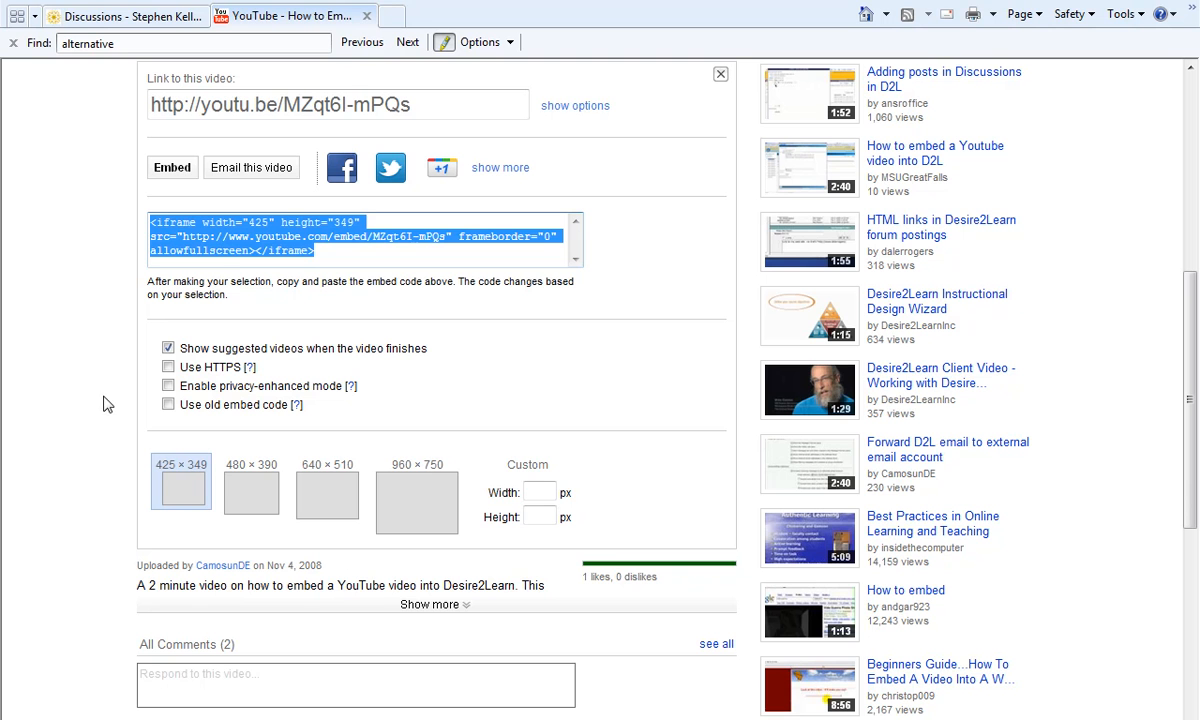
pyautogui.moveTo(240, 250)
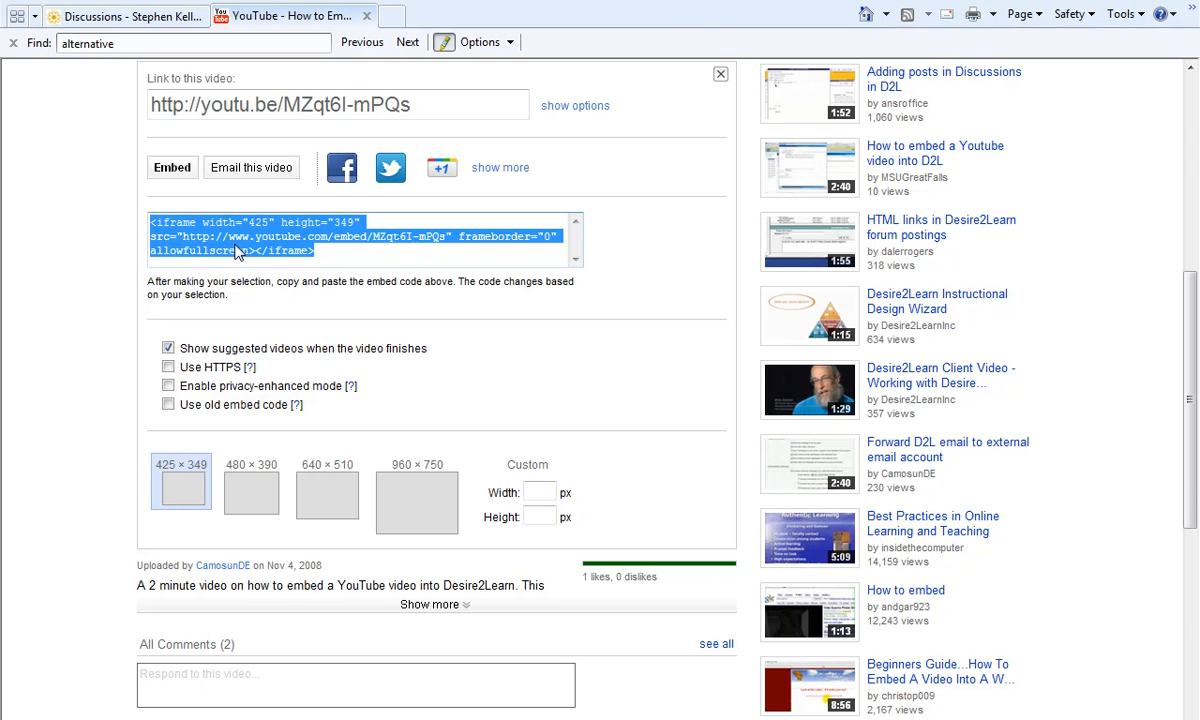
pyautogui.moveTo(116, 352)
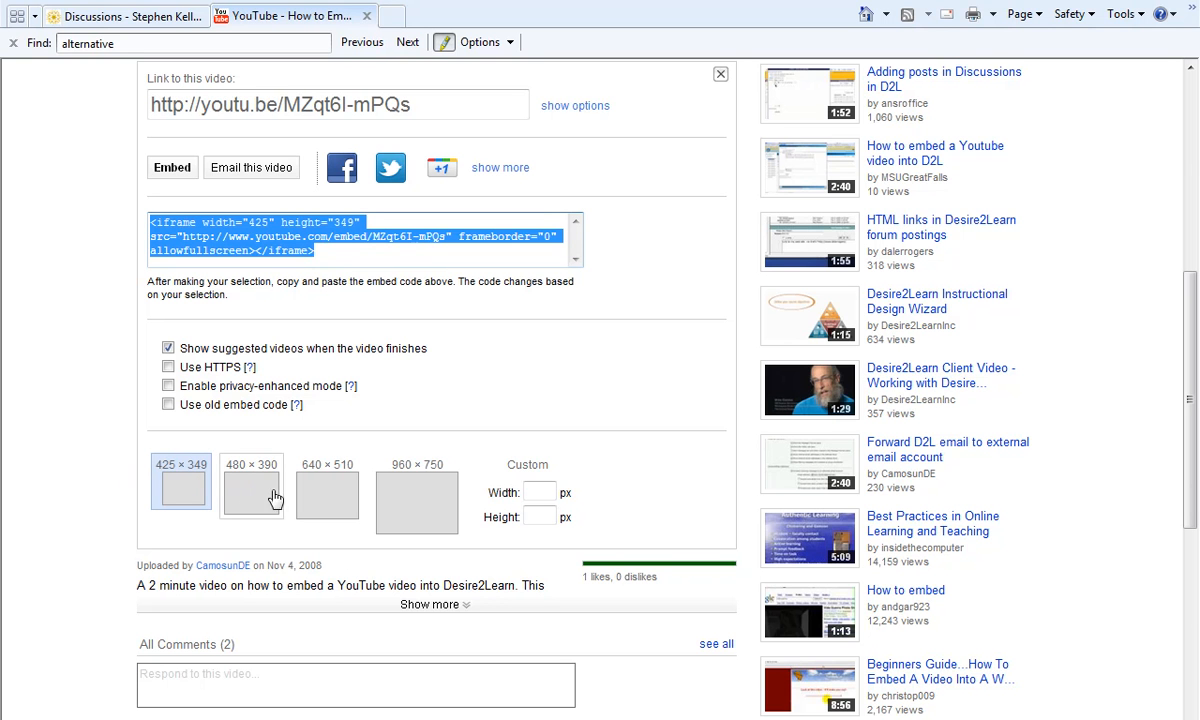
pyautogui.moveTo(328, 508)
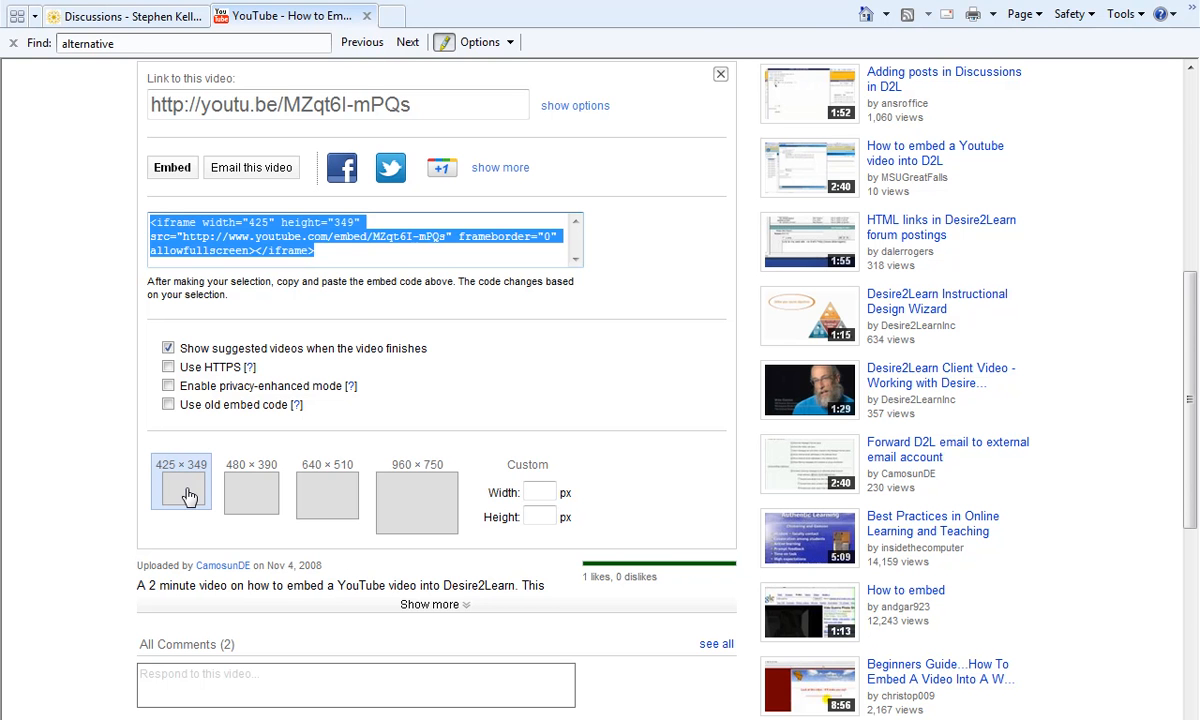
pyautogui.moveTo(114, 304)
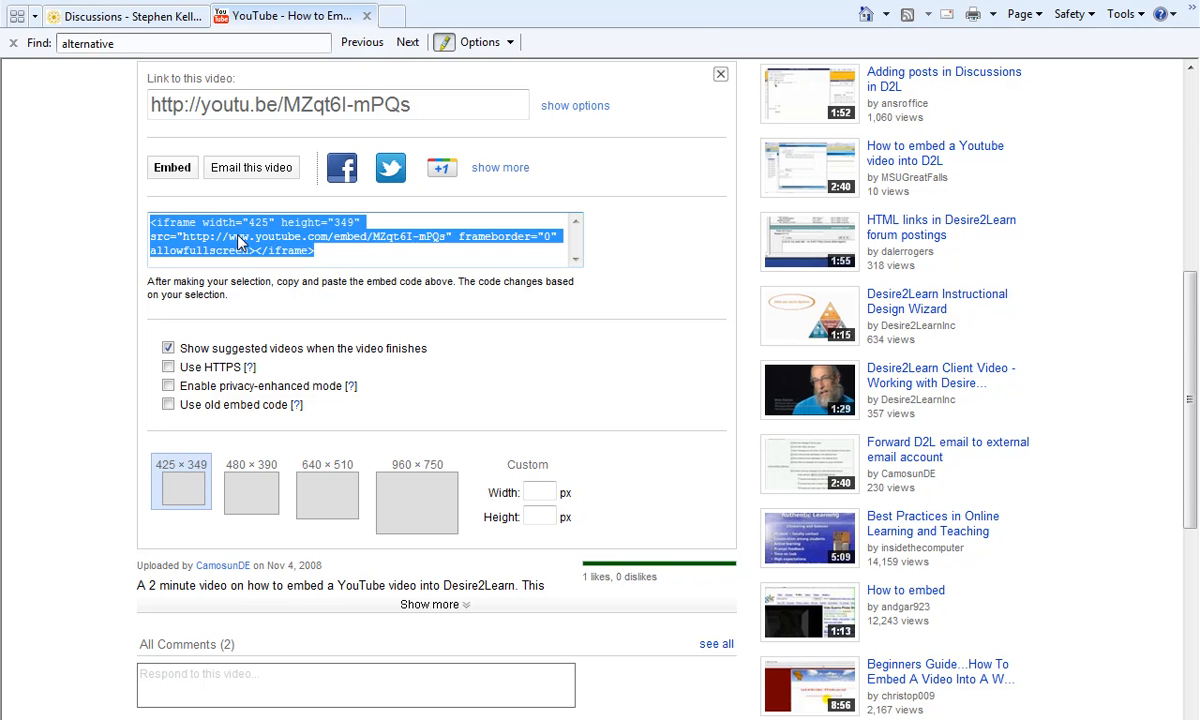
pyautogui.rightClick(240, 244)
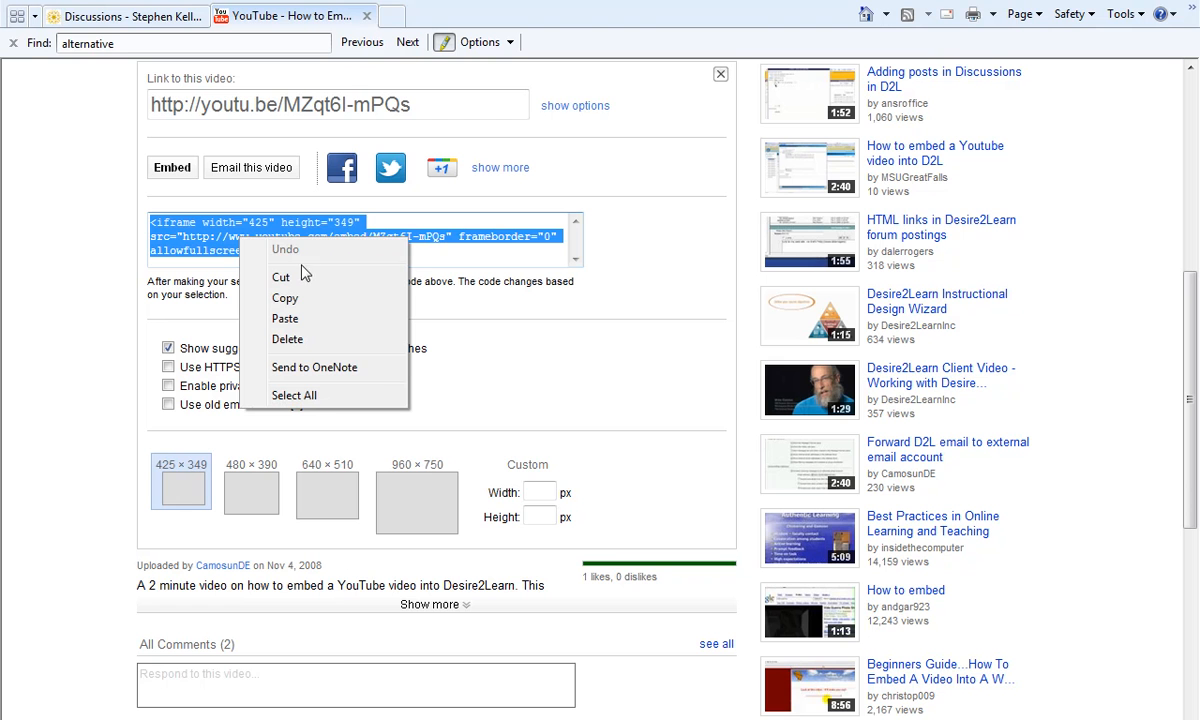
pyautogui.moveTo(304, 298)
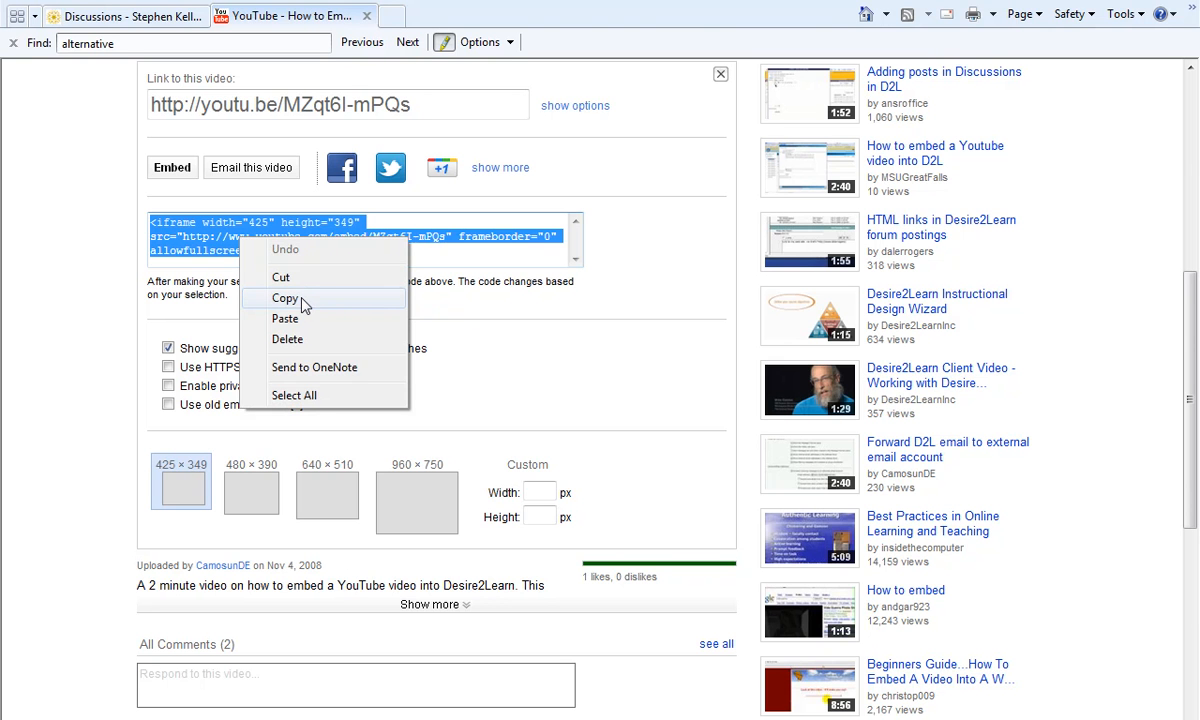
pyautogui.click(284, 298)
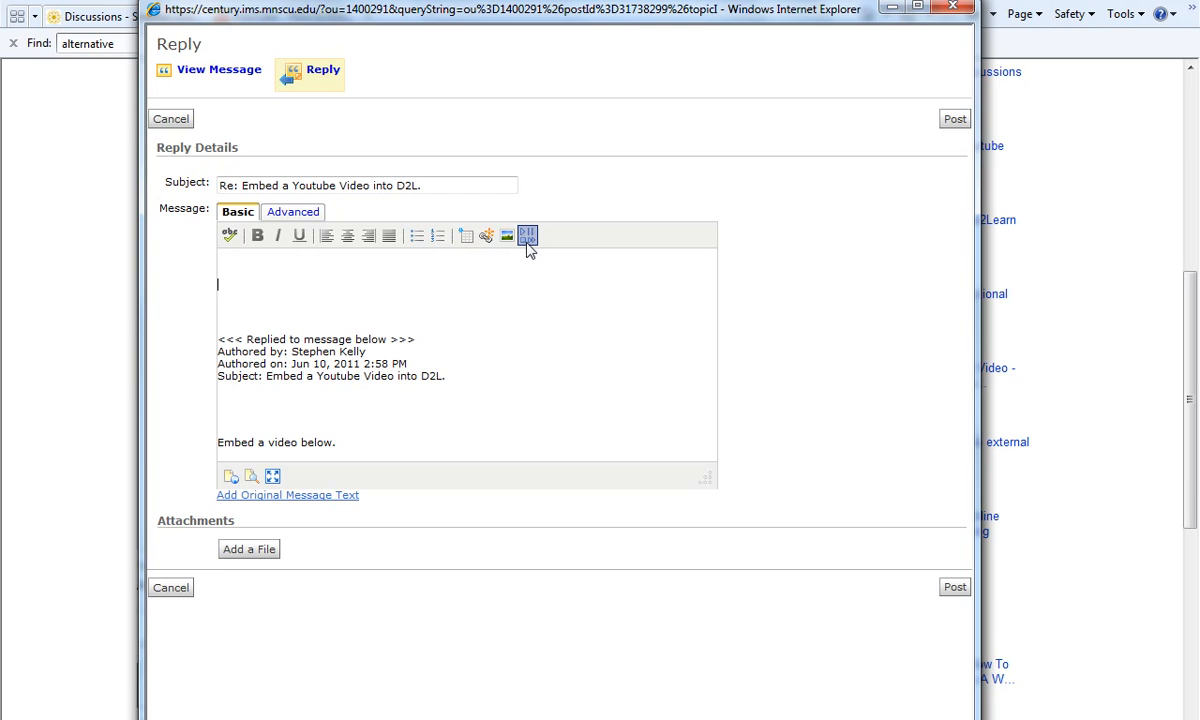
pyautogui.moveTo(528, 236)
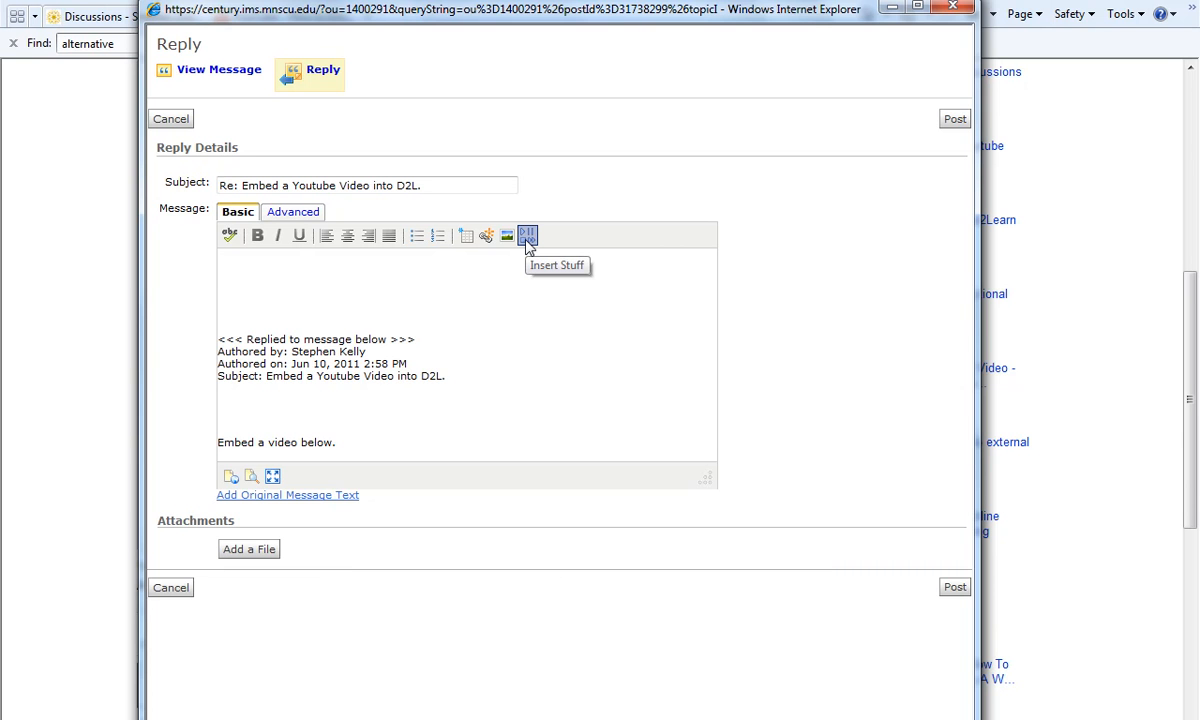
# Step: Paste the YouTube iframe code into Insert Stuff's Enter Embed Code field
pyautogui.click(528, 236)
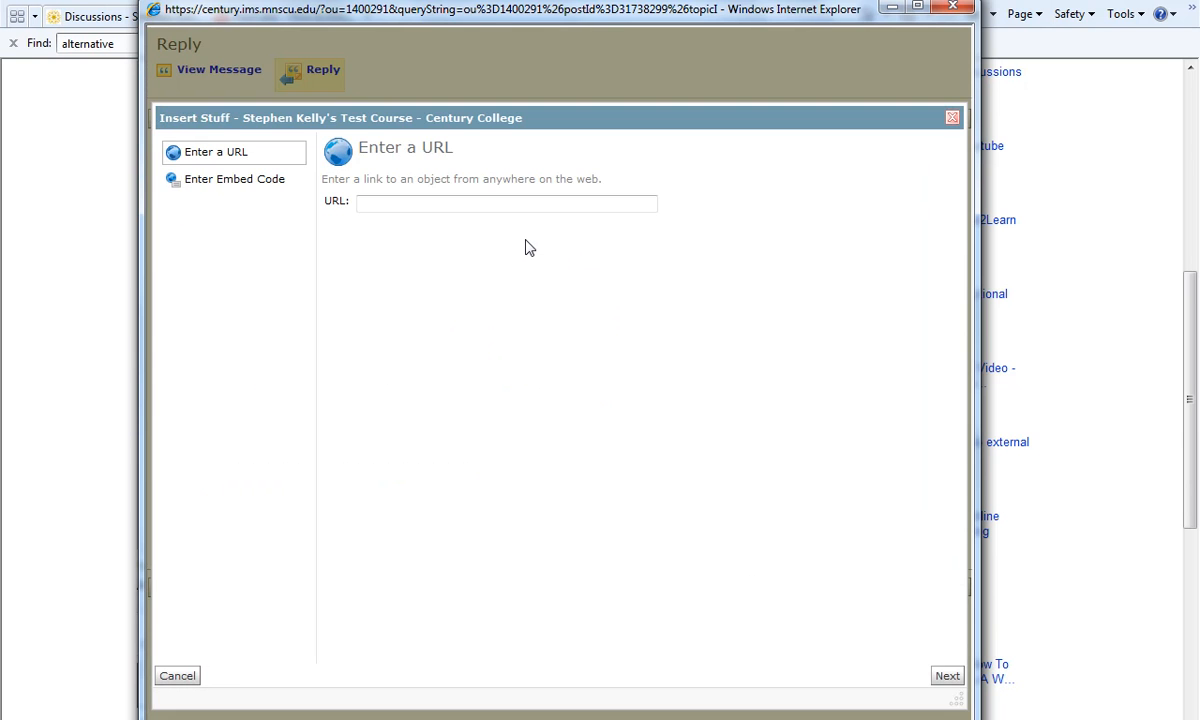
pyautogui.moveTo(230, 232)
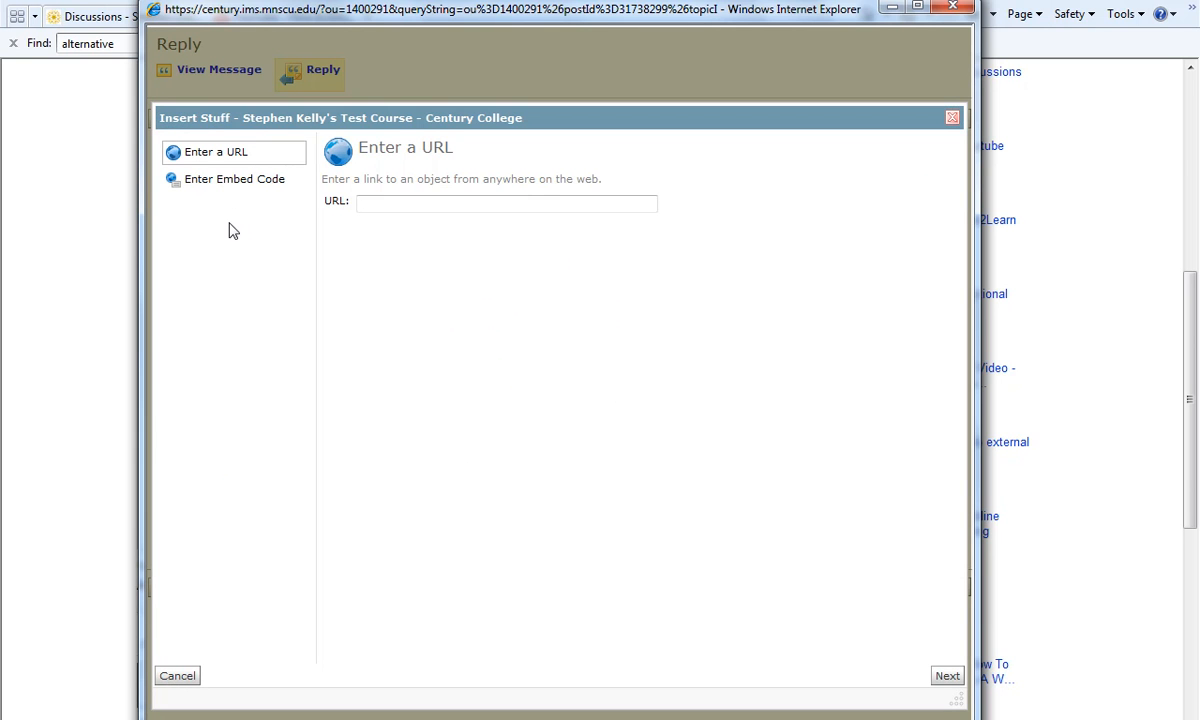
pyautogui.click(234, 178)
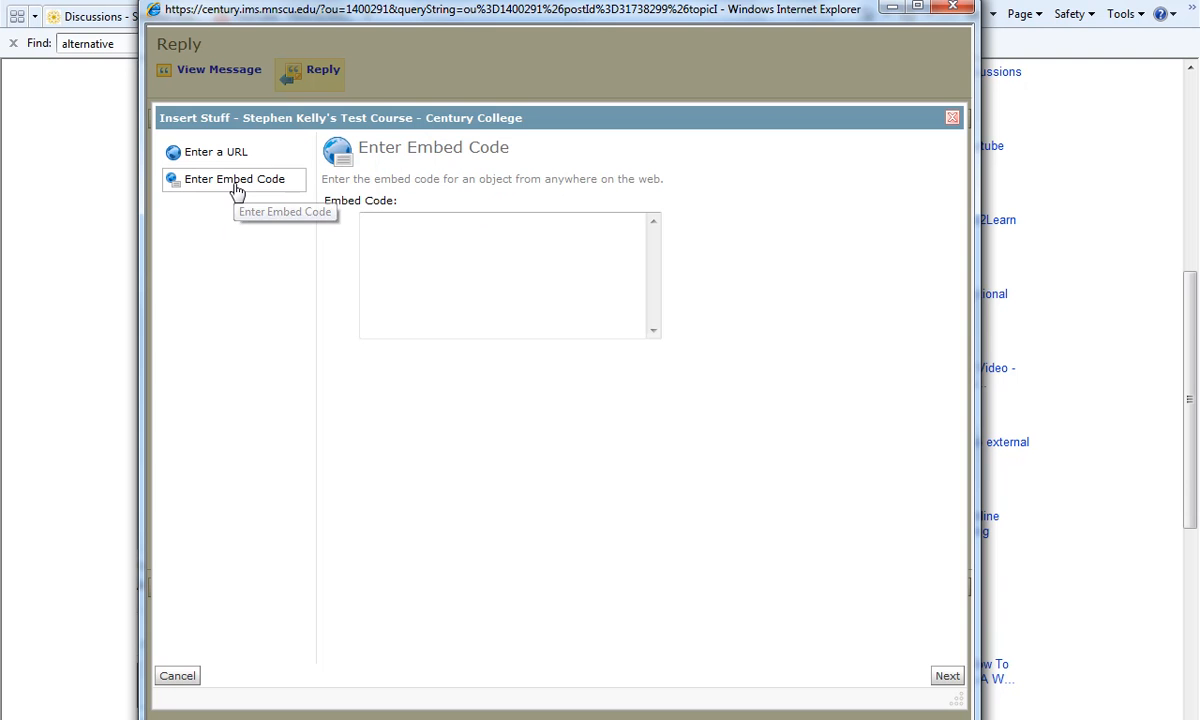
pyautogui.click(510, 276)
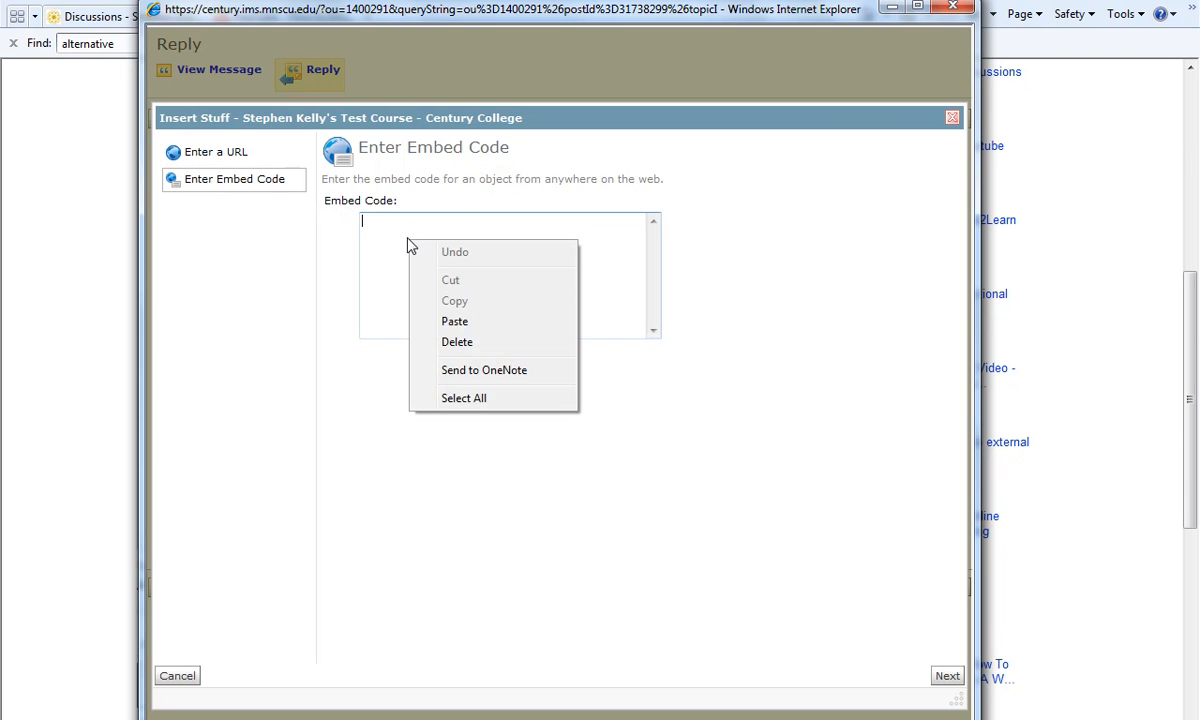
pyautogui.click(454, 320)
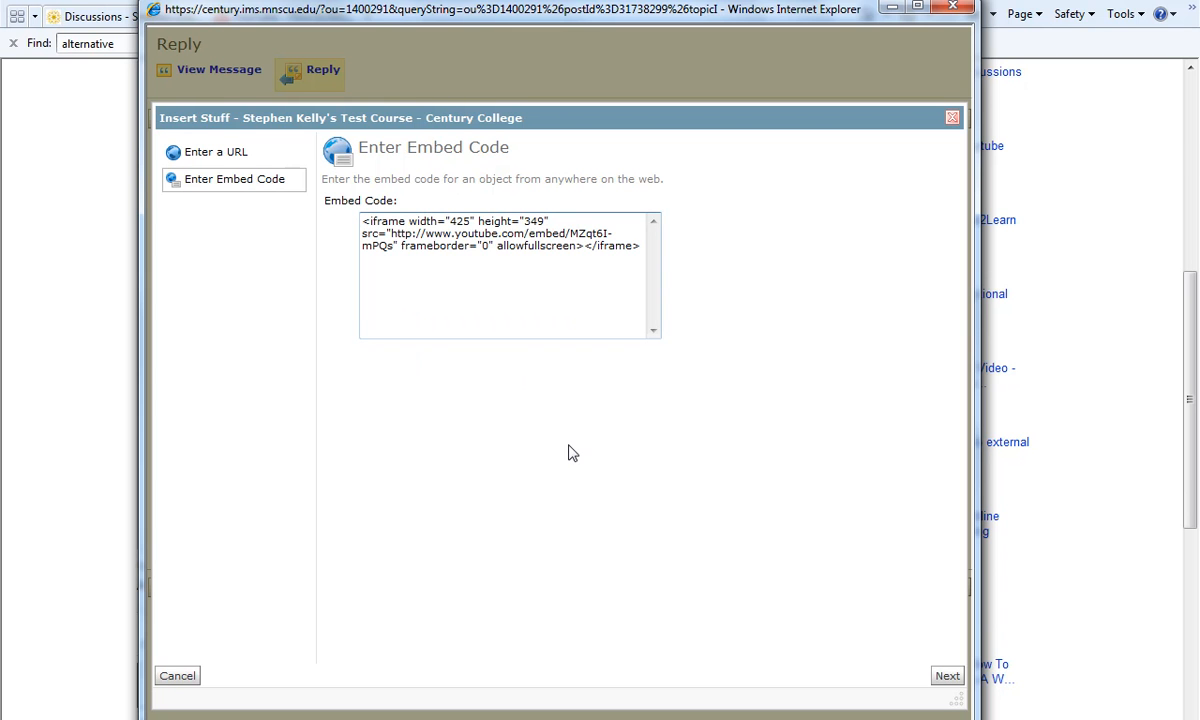
pyautogui.moveTo(884, 628)
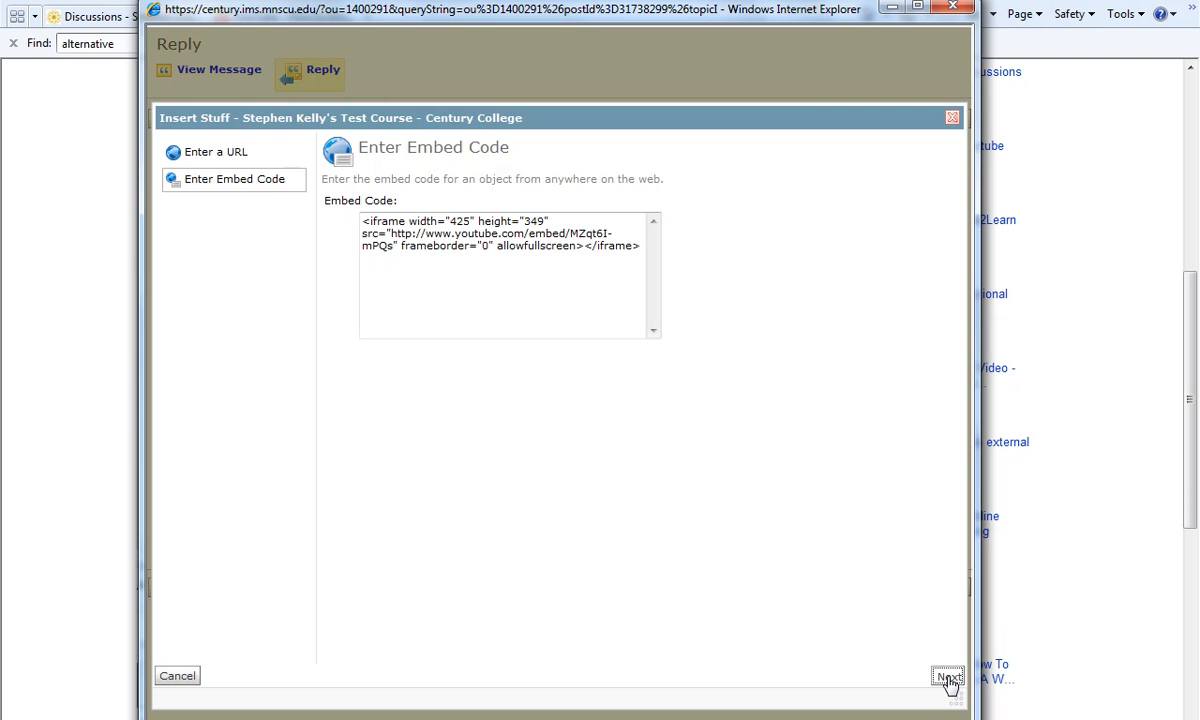
# Step: Continue to the preview and allow the blocked YouTube video to load
pyautogui.click(946, 676)
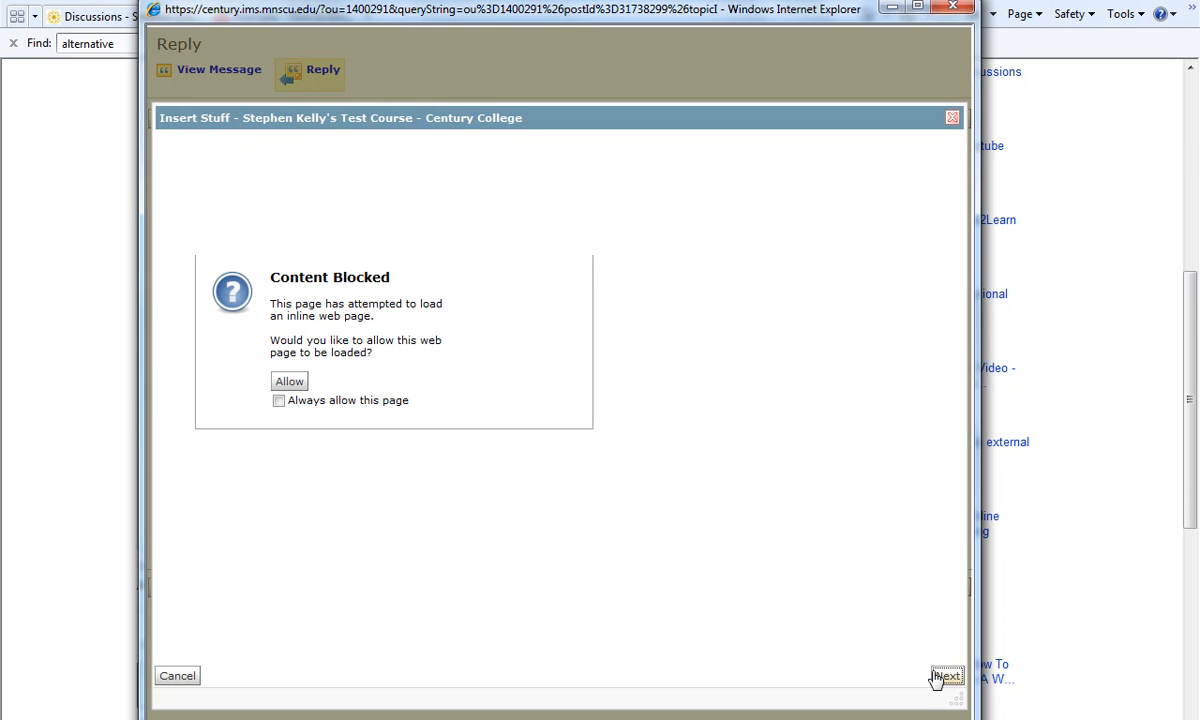
pyautogui.moveTo(742, 388)
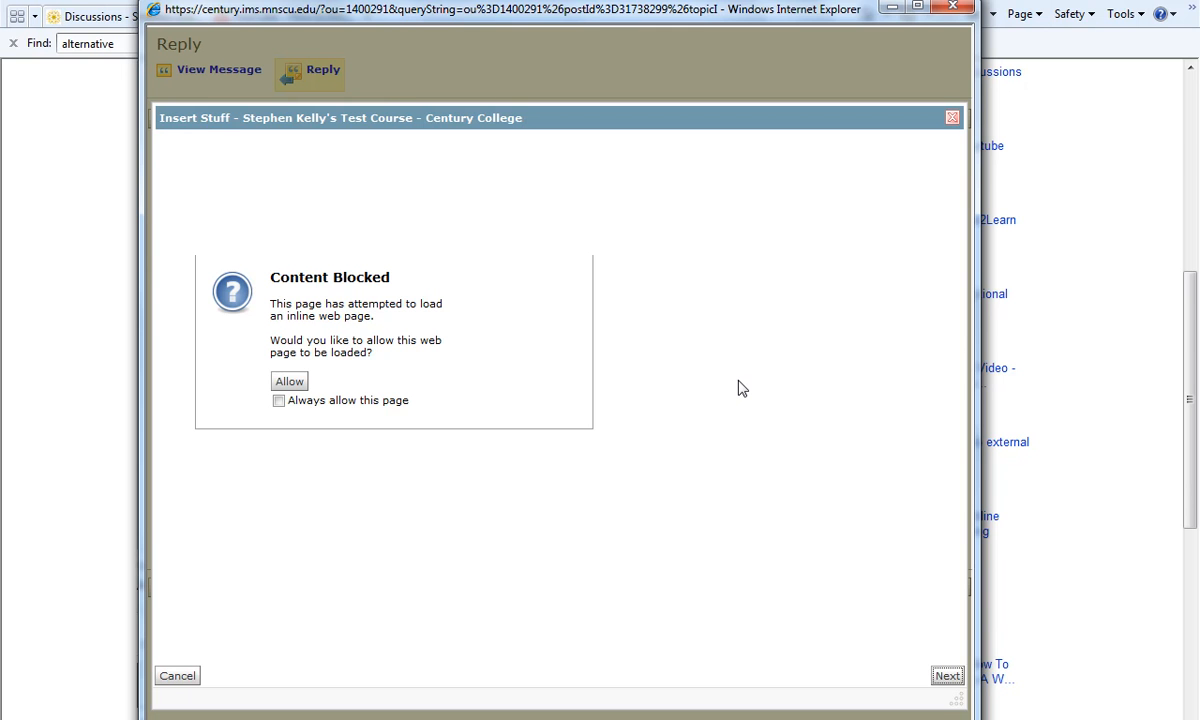
pyautogui.moveTo(740, 388)
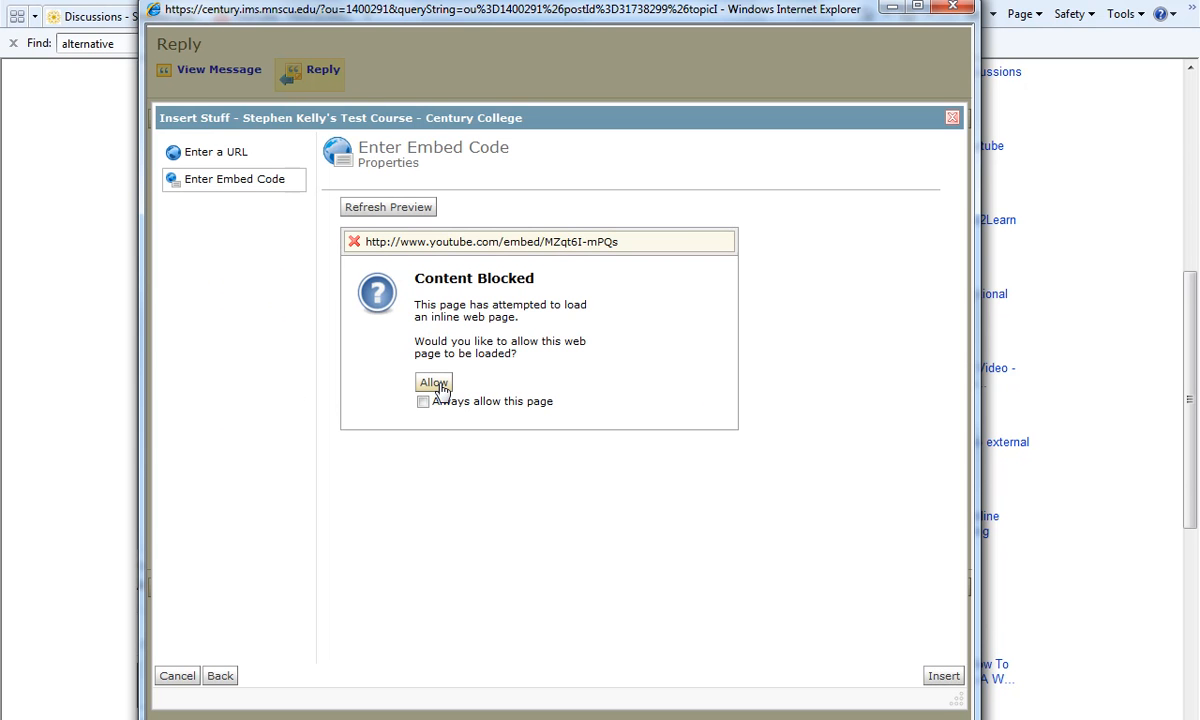
pyautogui.click(432, 382)
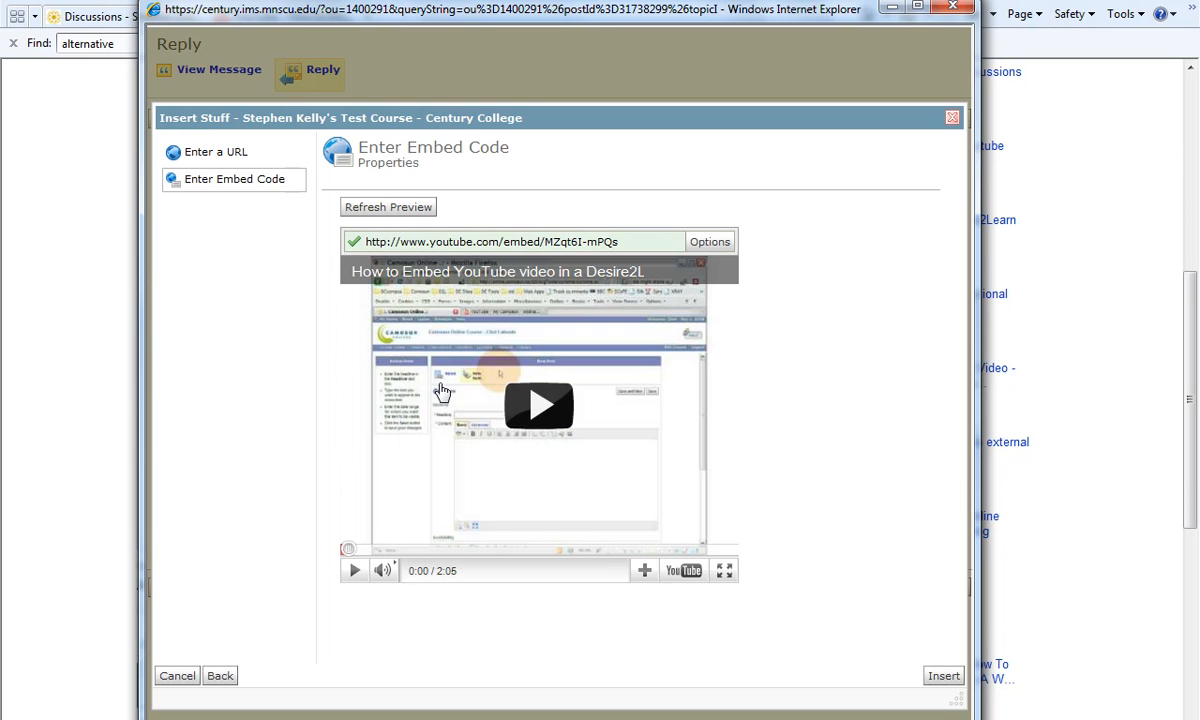
pyautogui.moveTo(856, 576)
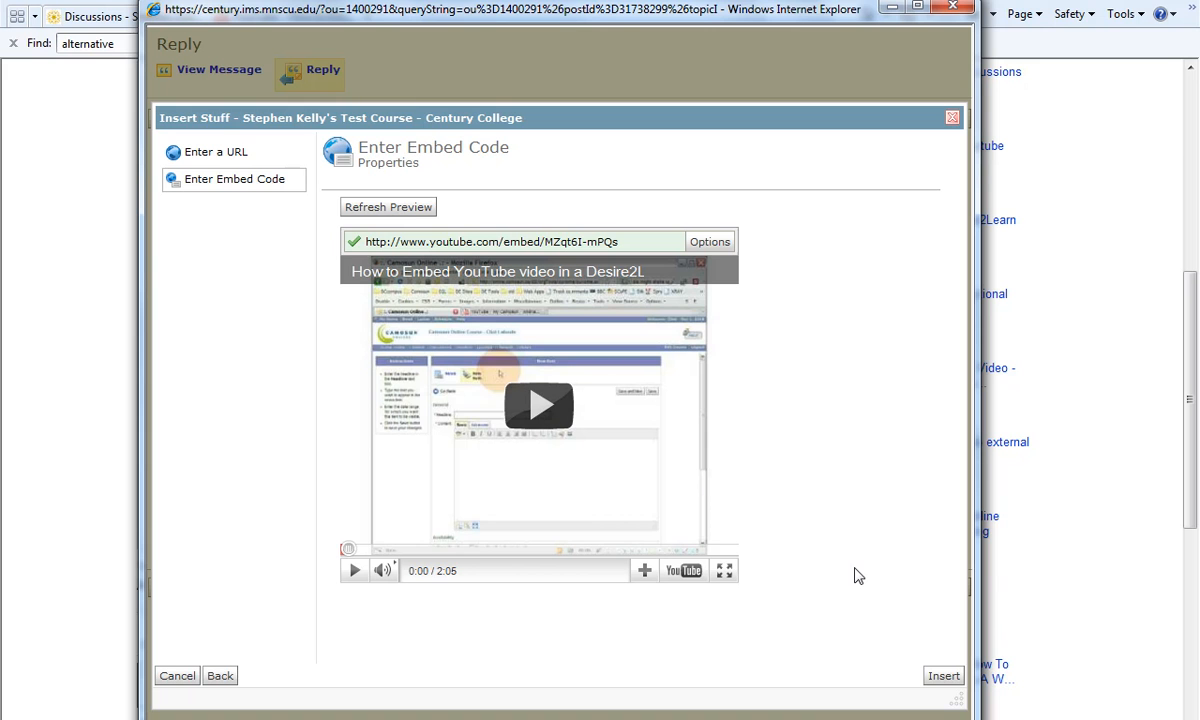
pyautogui.moveTo(864, 610)
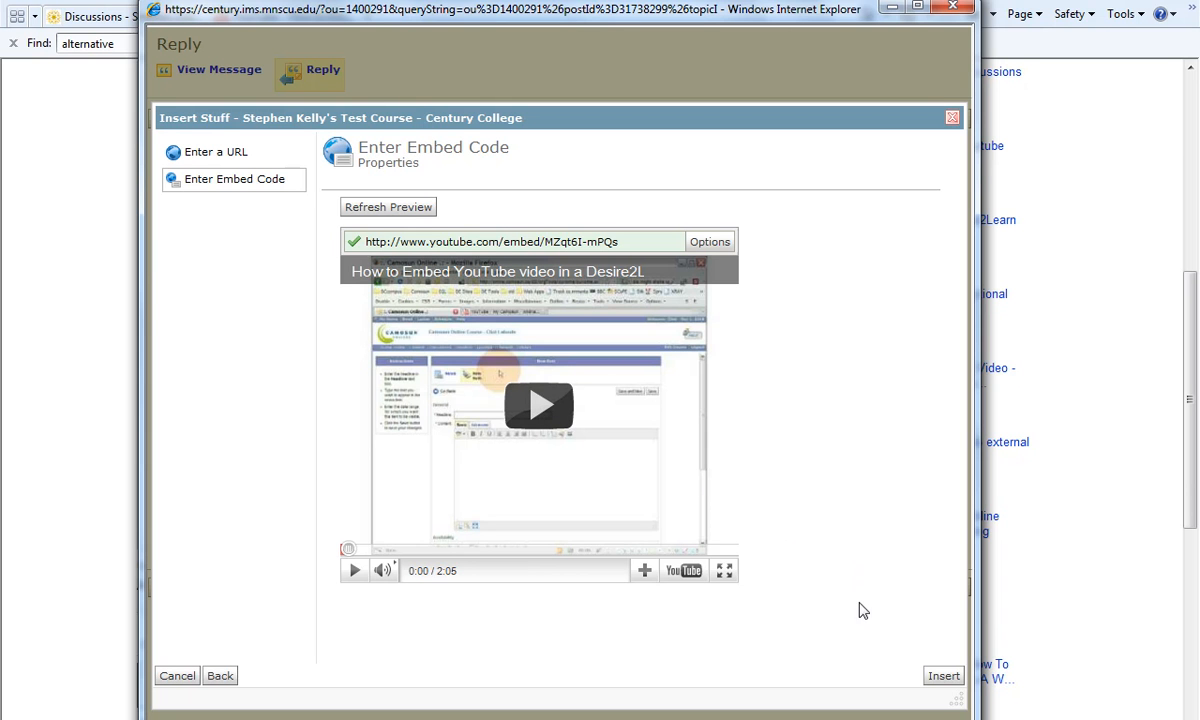
pyautogui.moveTo(944, 676)
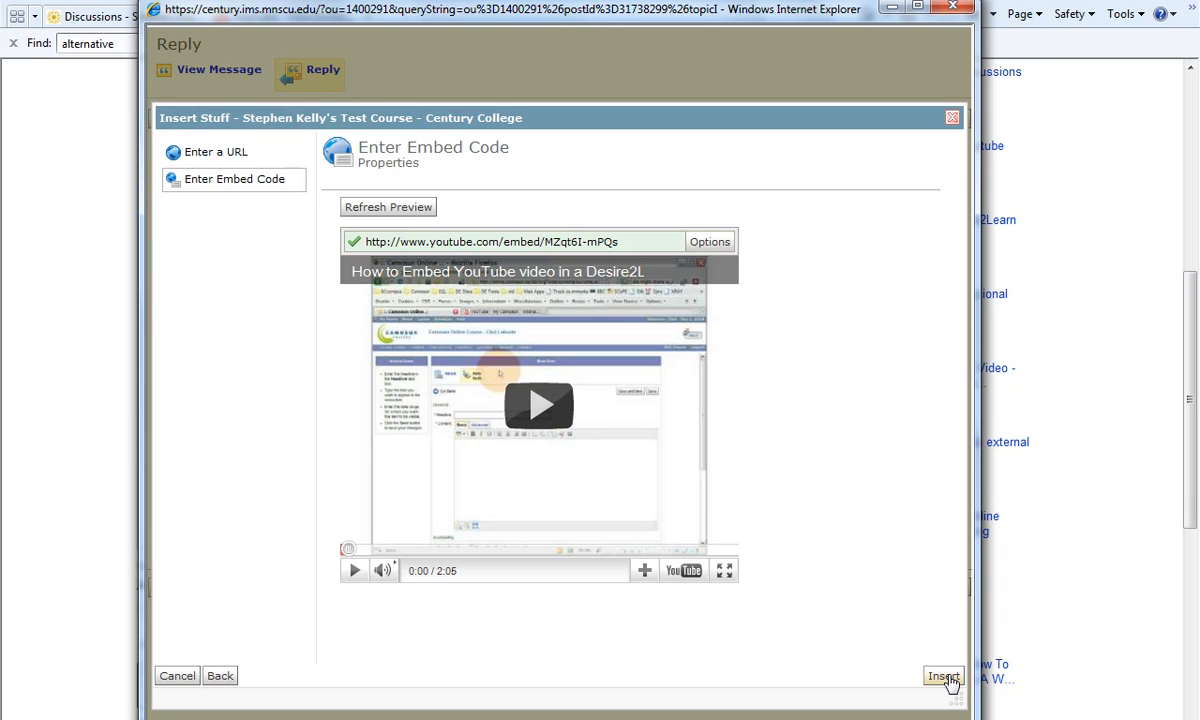
# Step: Insert the previewed 'How to Embed' video into the reply message body
pyautogui.click(940, 676)
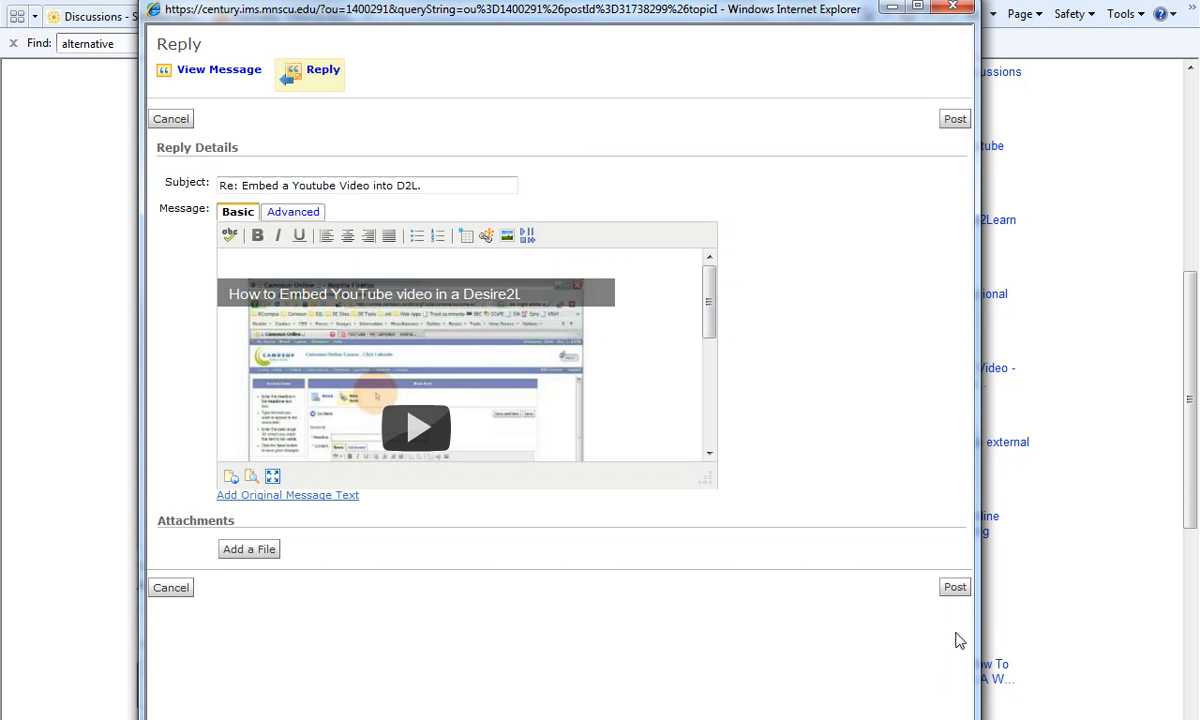
pyautogui.moveTo(954, 588)
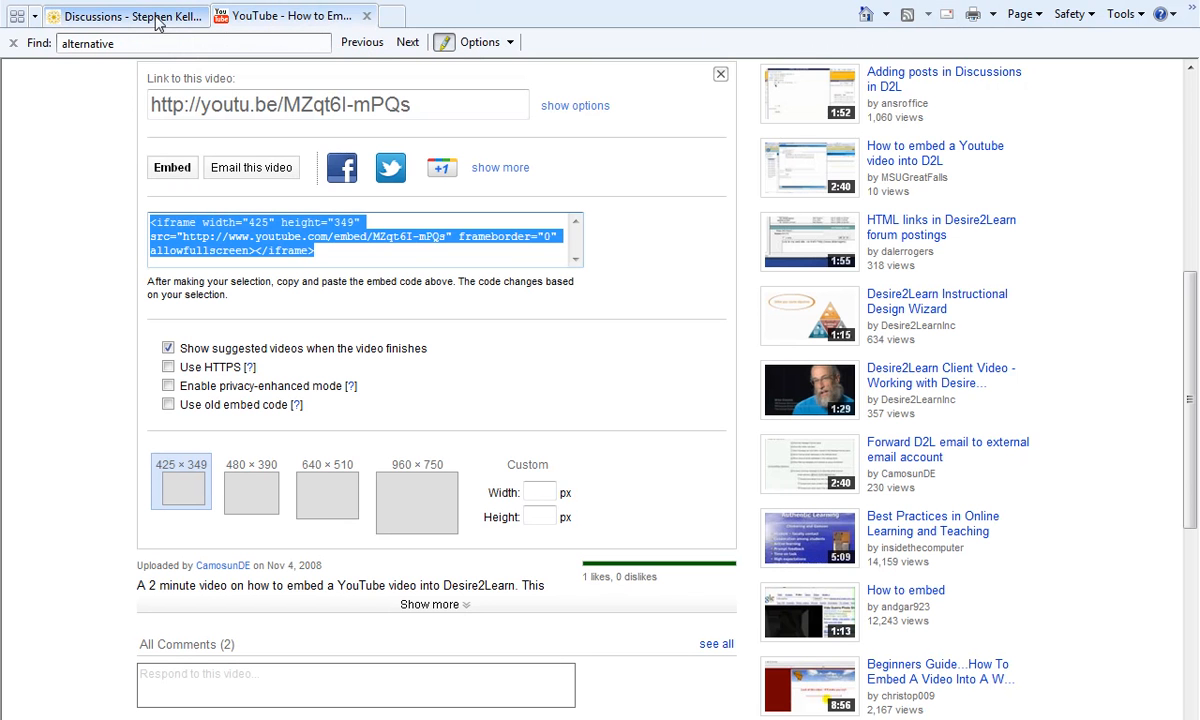
# Step: View the posted 'Re: Embed a Youtube Video into D2L.' reply with its embedded video allowed to load
pyautogui.click(124, 16)
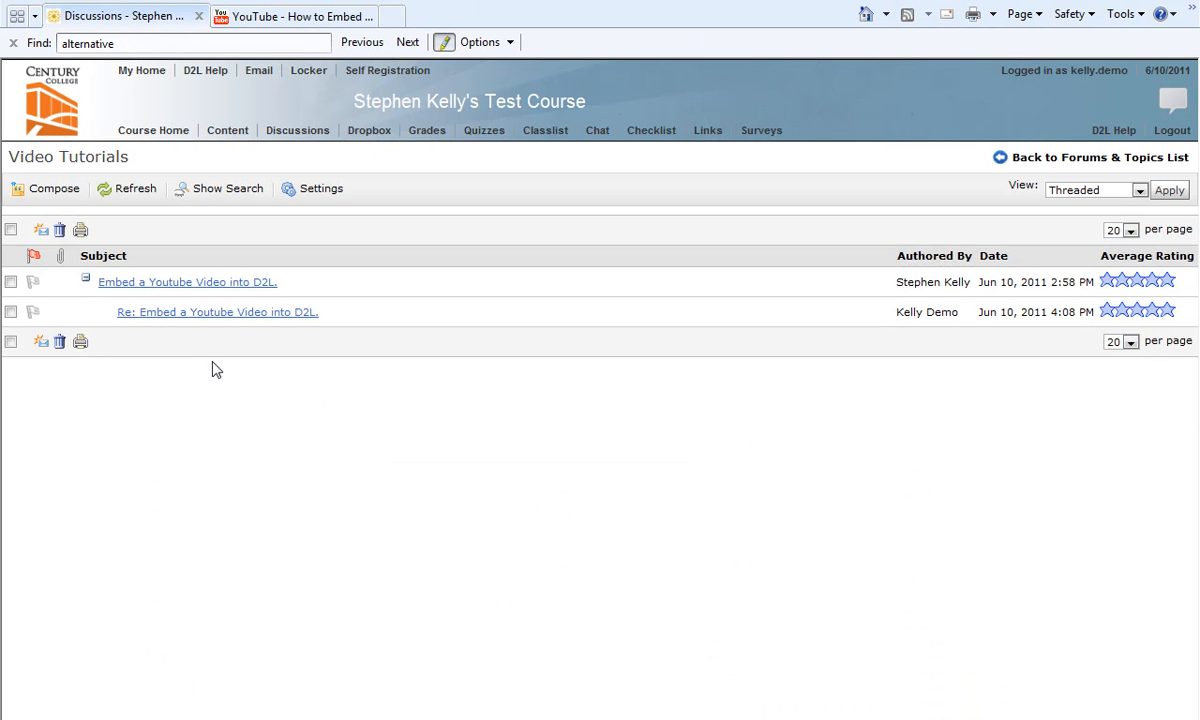
pyautogui.moveTo(218, 312)
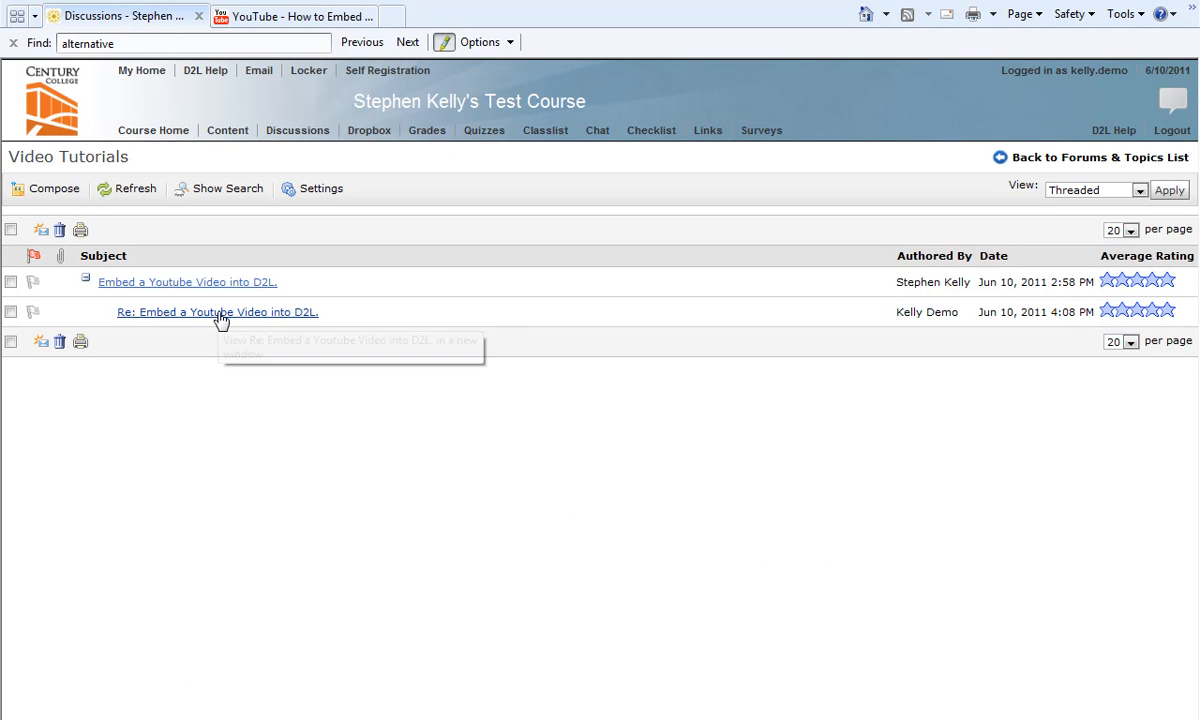
pyautogui.click(218, 312)
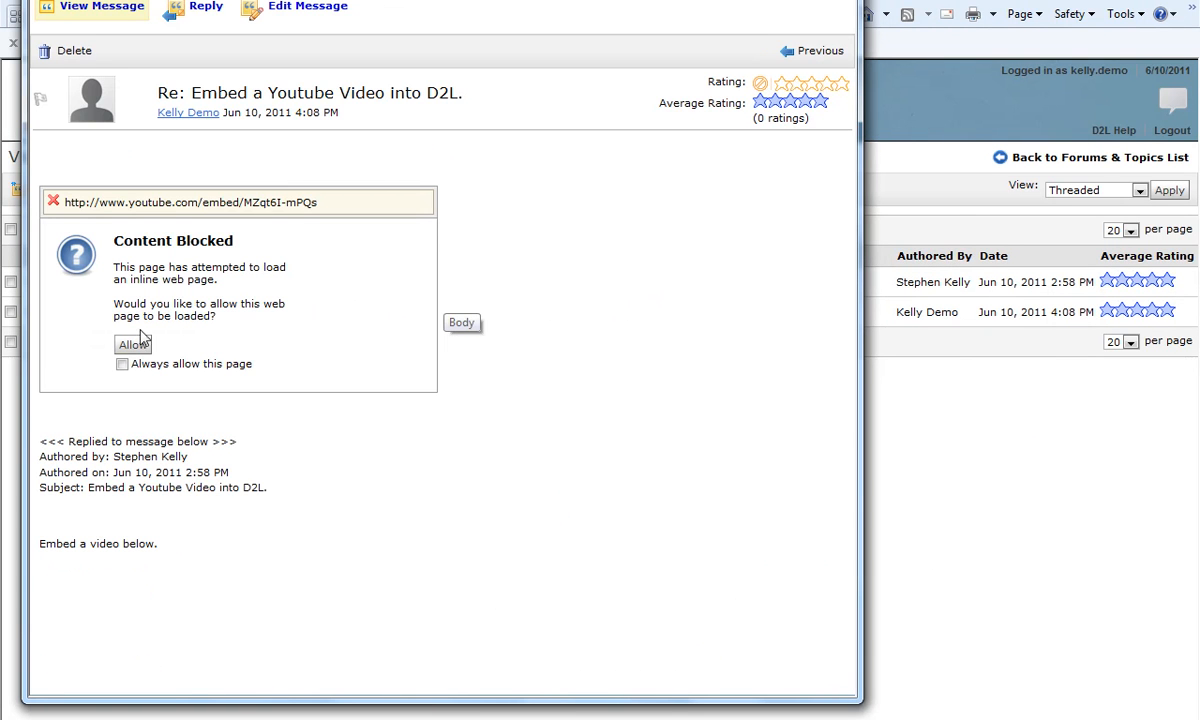
pyautogui.click(132, 344)
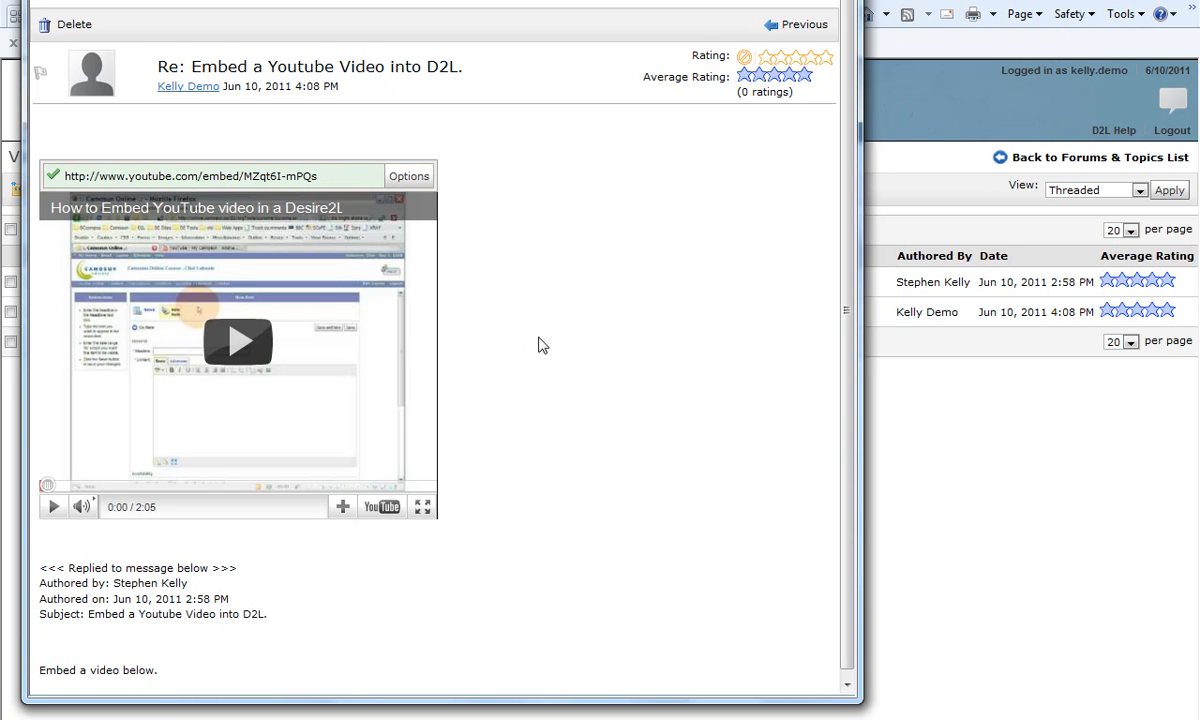